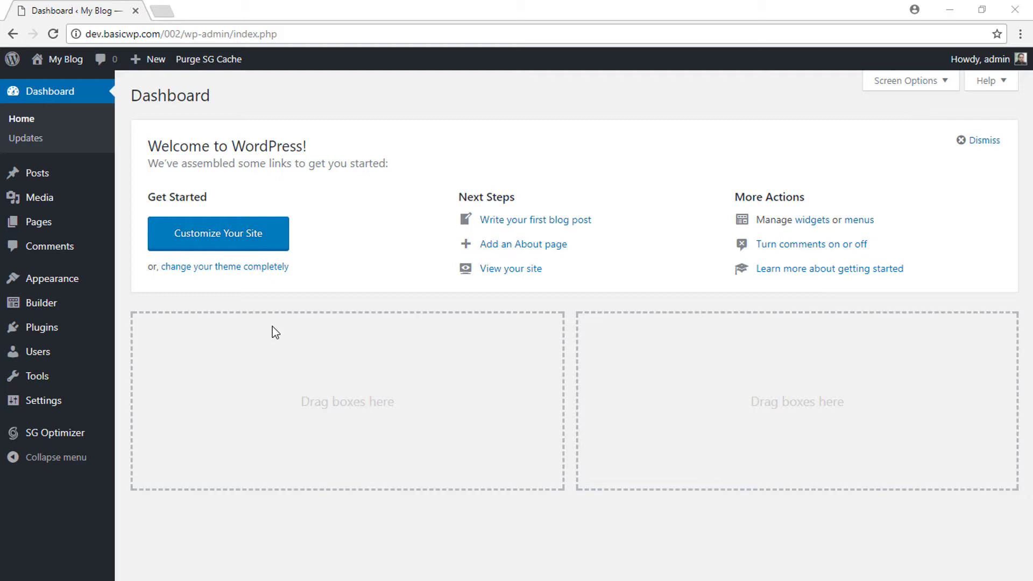
mouse_move(270, 329)
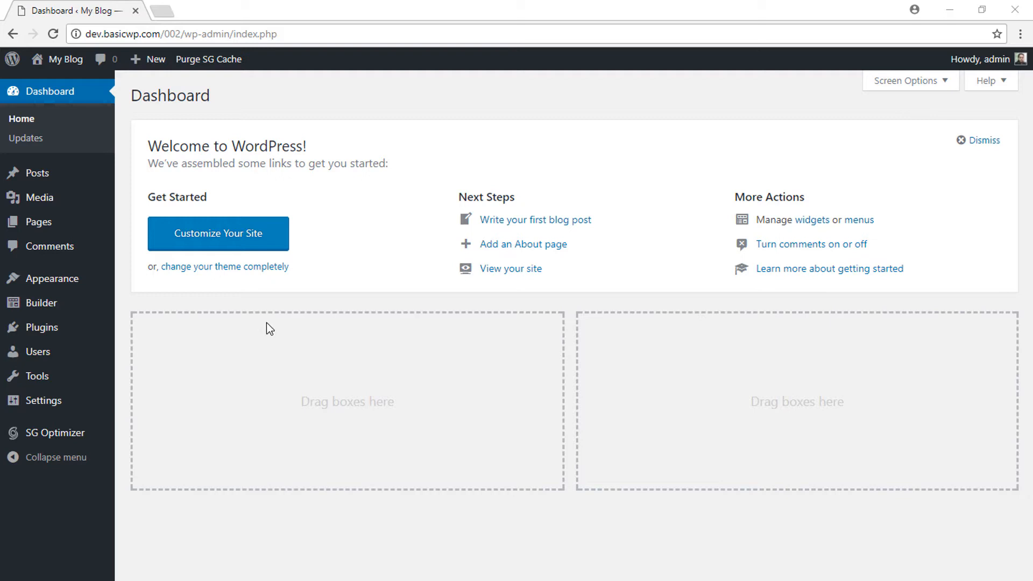
mouse_move(286, 367)
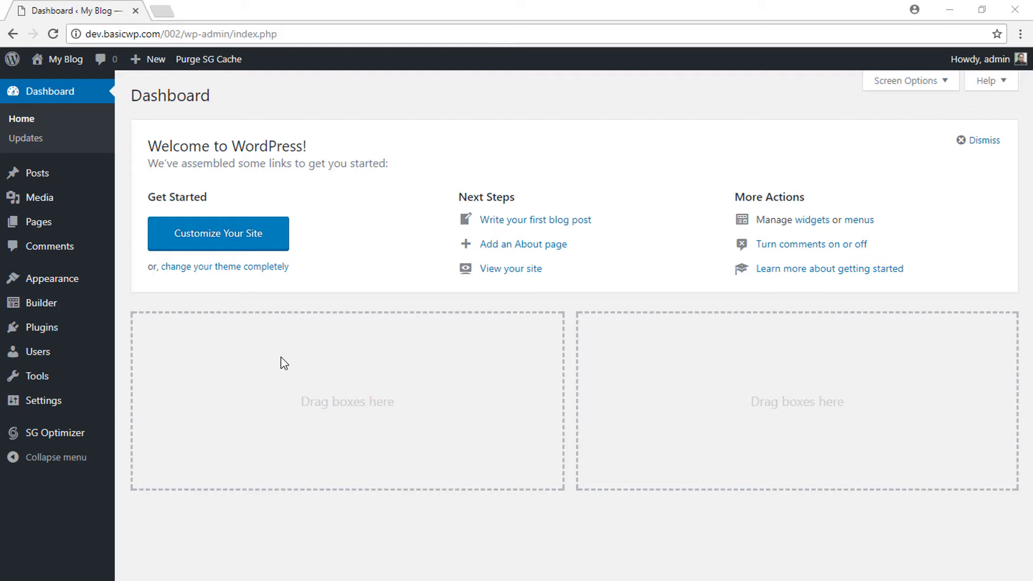
mouse_move(144, 353)
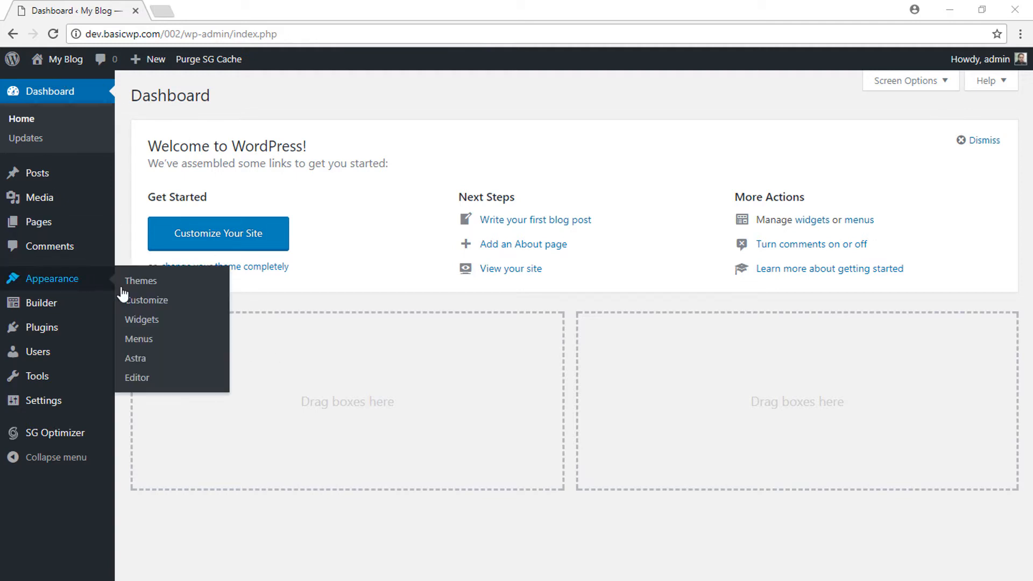
Step: Go to Appearance > Astra and show its White Label settings with empty branding fields
click(135, 357)
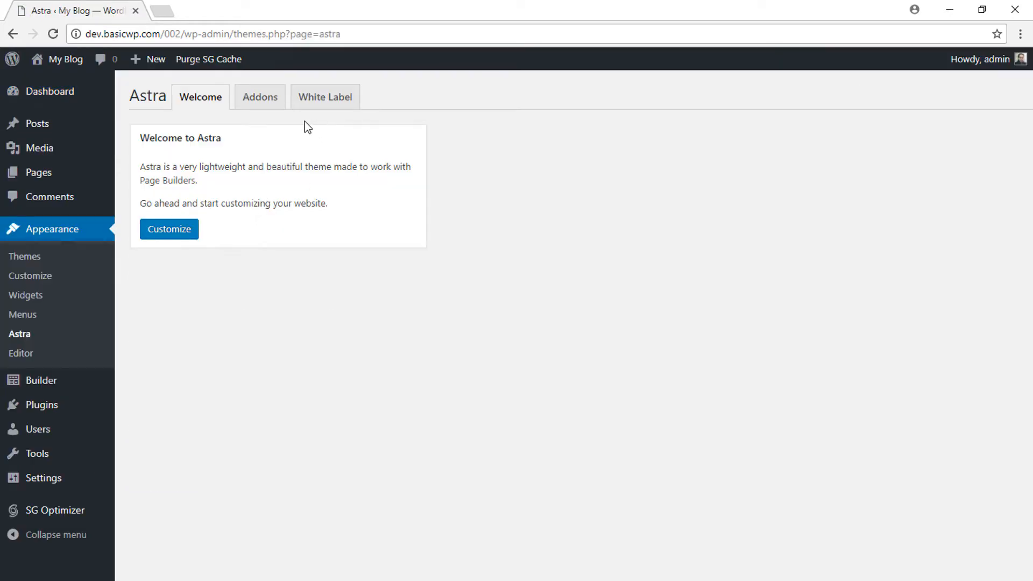
click(324, 97)
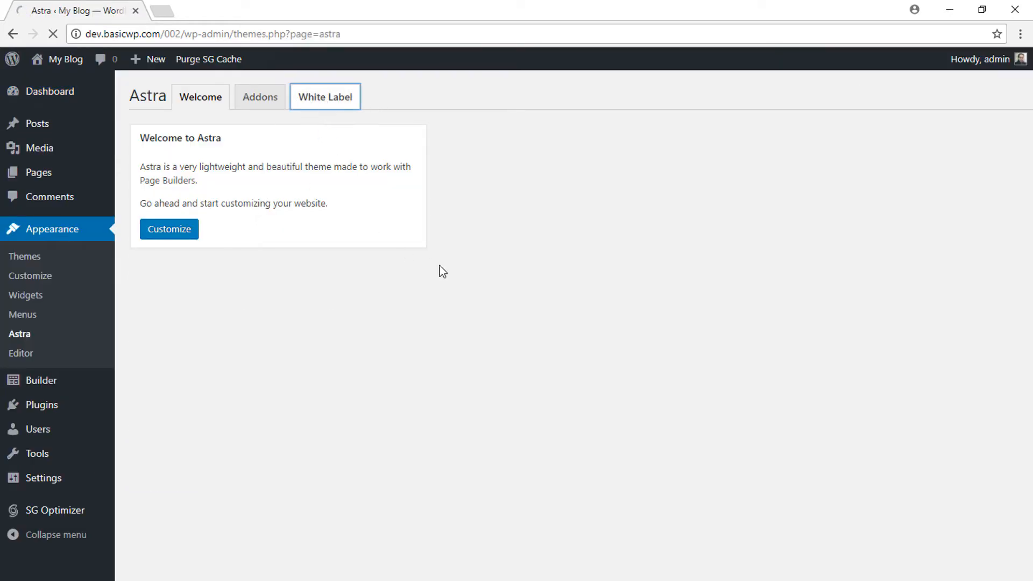
click(324, 97)
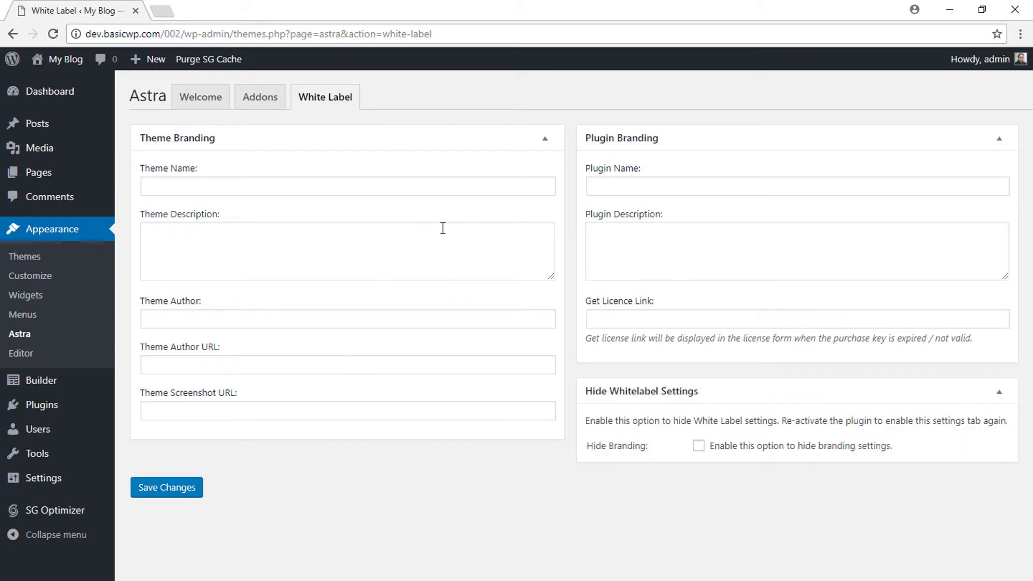
mouse_move(145, 153)
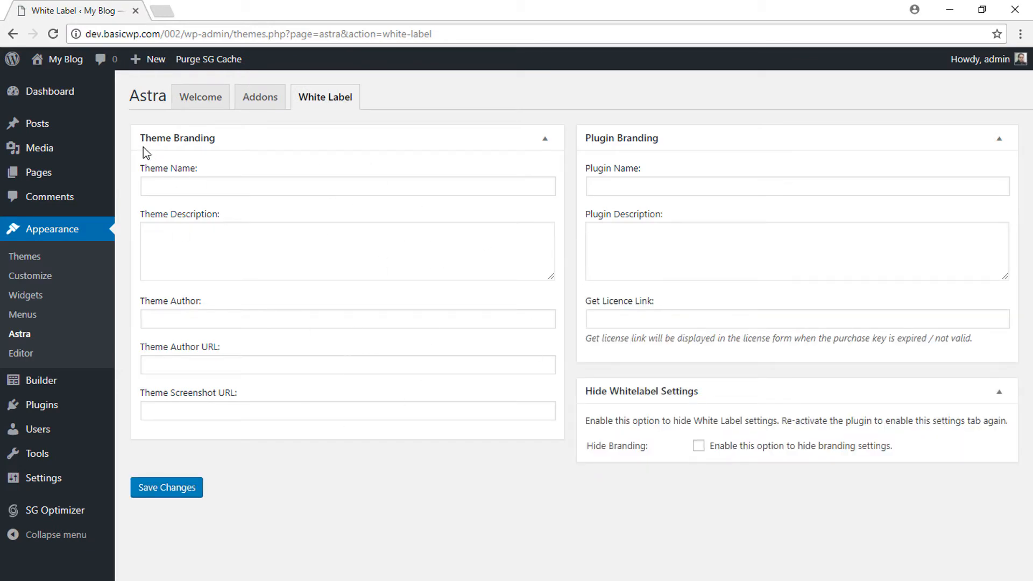
mouse_move(594, 156)
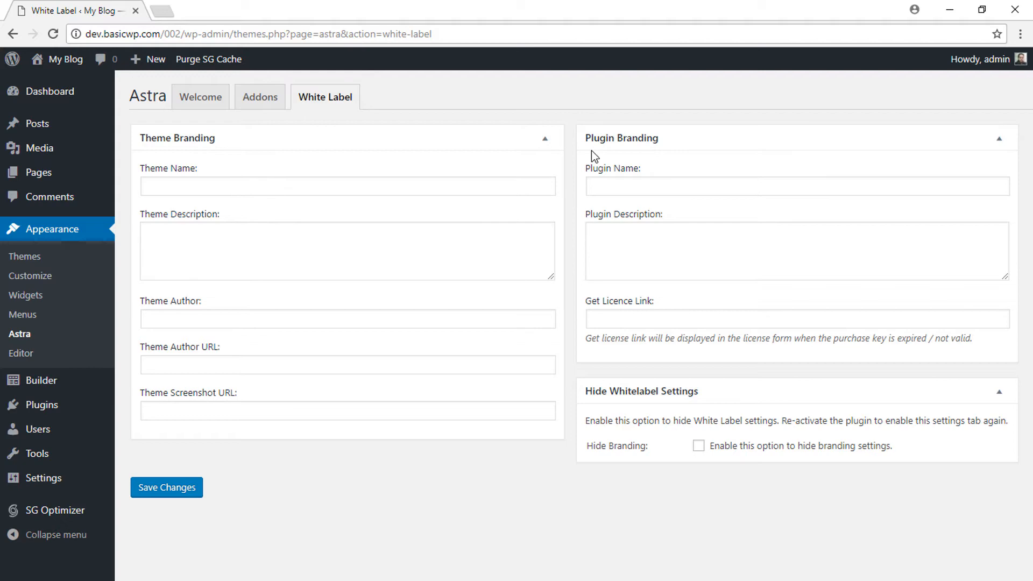
mouse_move(586, 151)
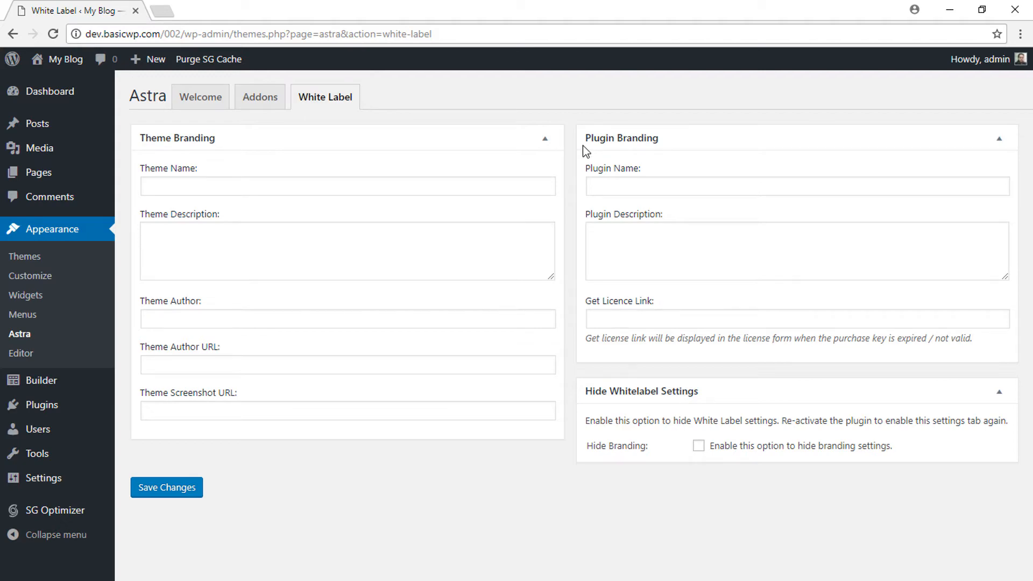
mouse_move(650, 148)
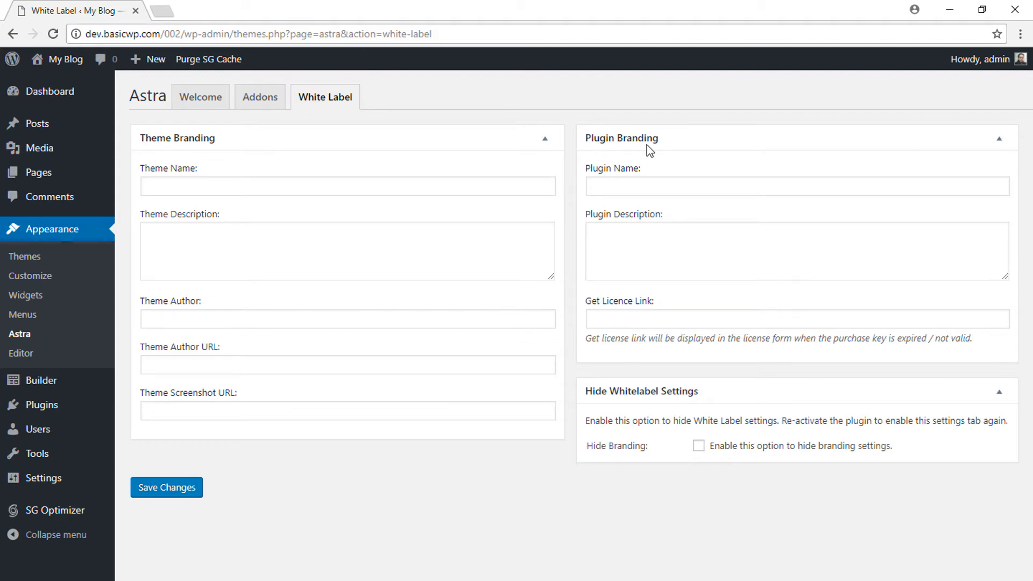
mouse_move(116, 303)
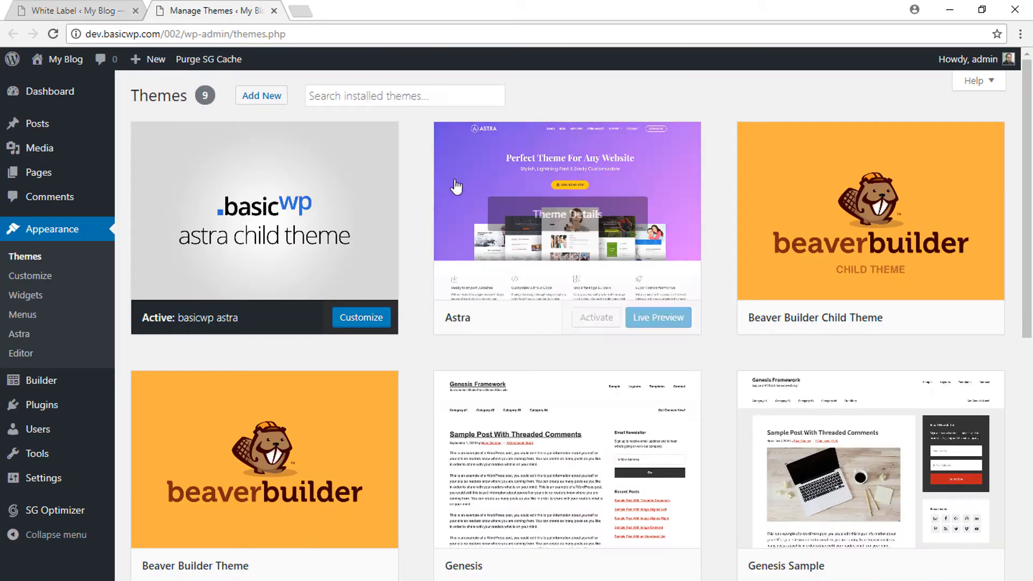
mouse_move(174, 304)
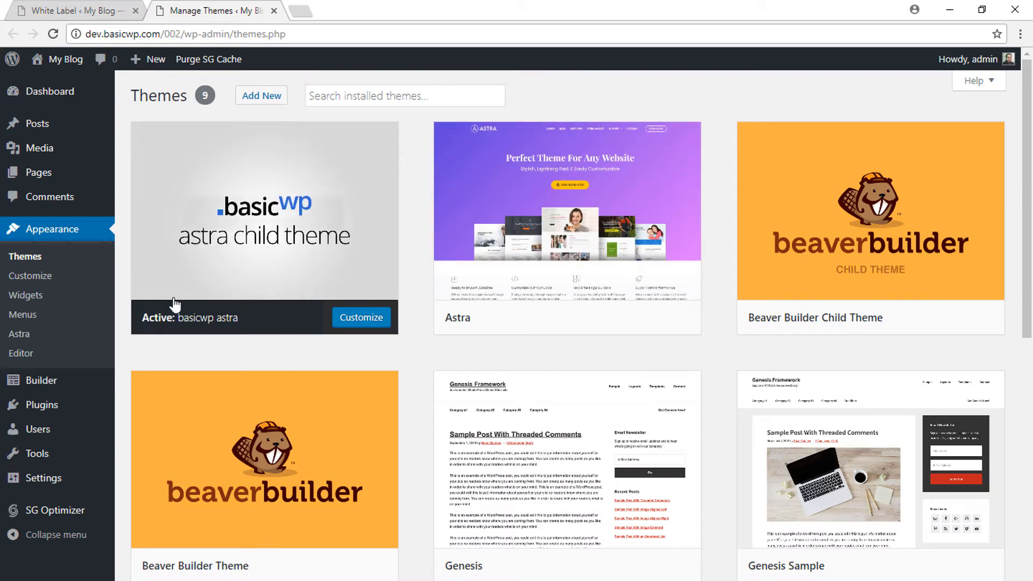
mouse_move(264, 227)
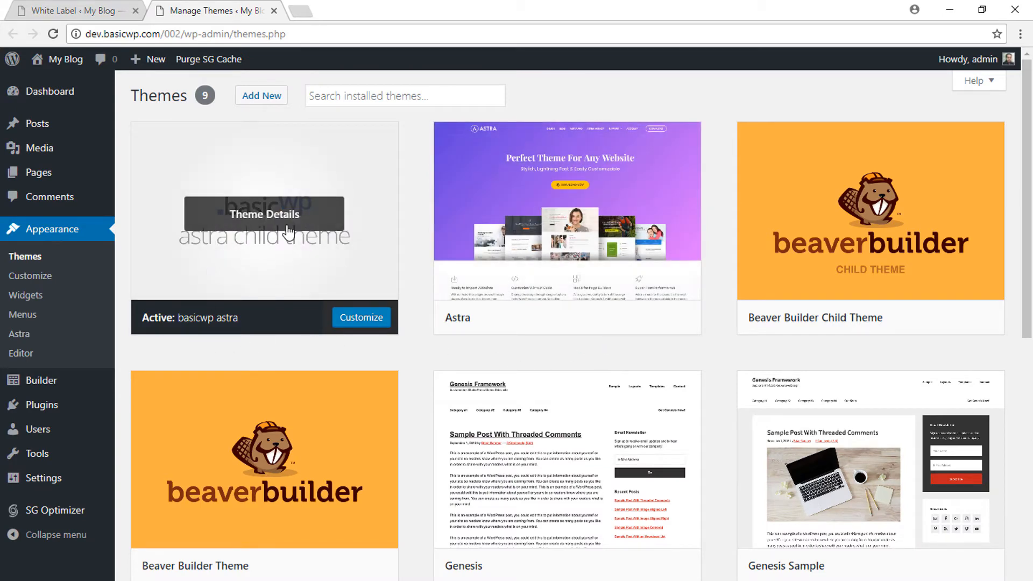
mouse_move(256, 280)
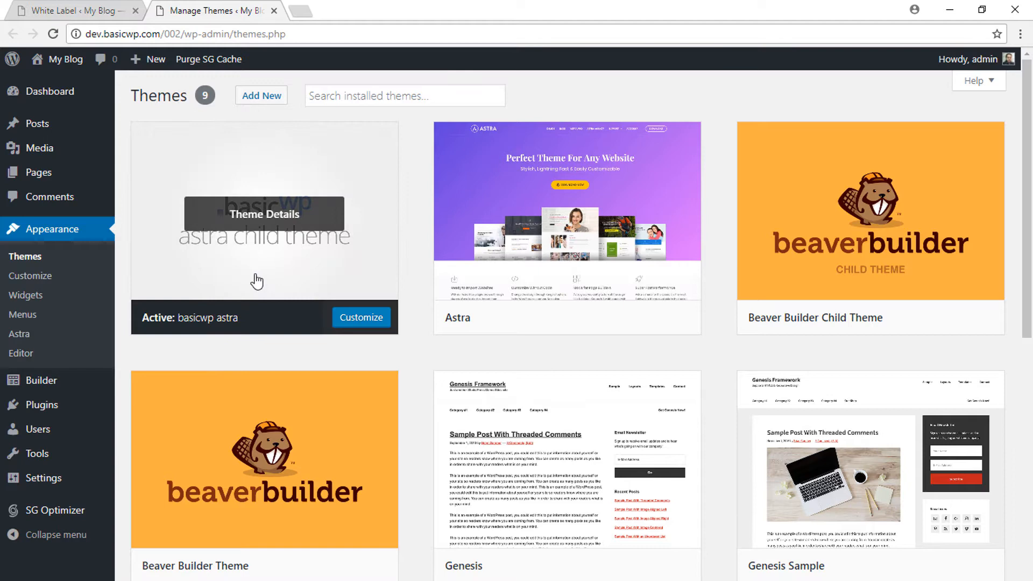
mouse_move(231, 323)
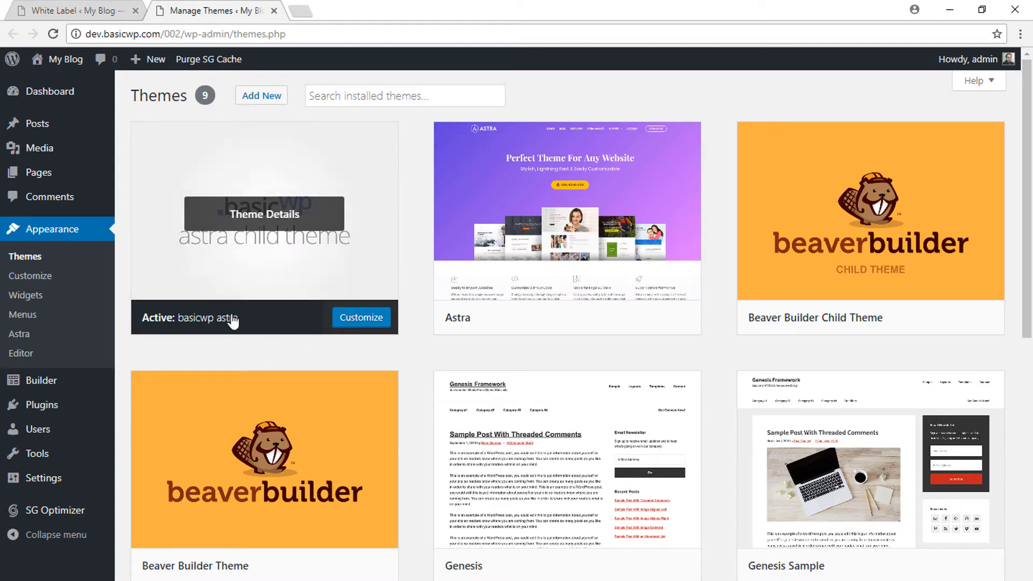
mouse_move(295, 272)
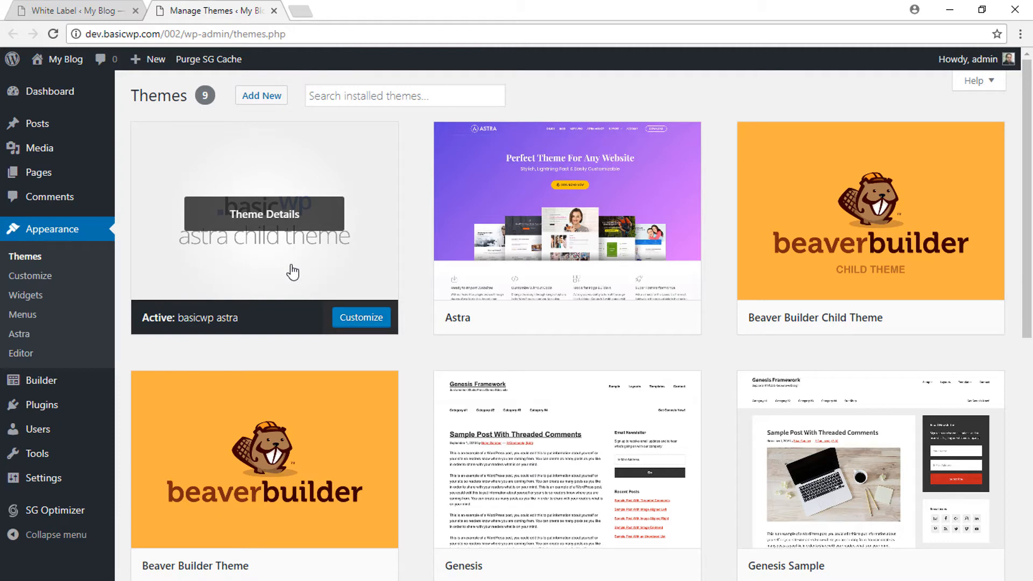
mouse_move(271, 223)
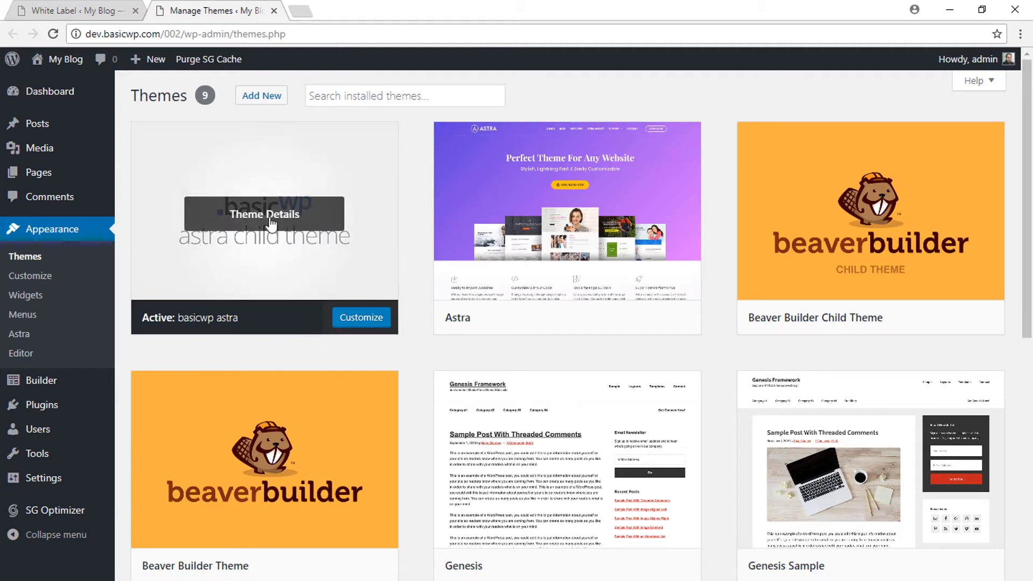
mouse_move(468, 359)
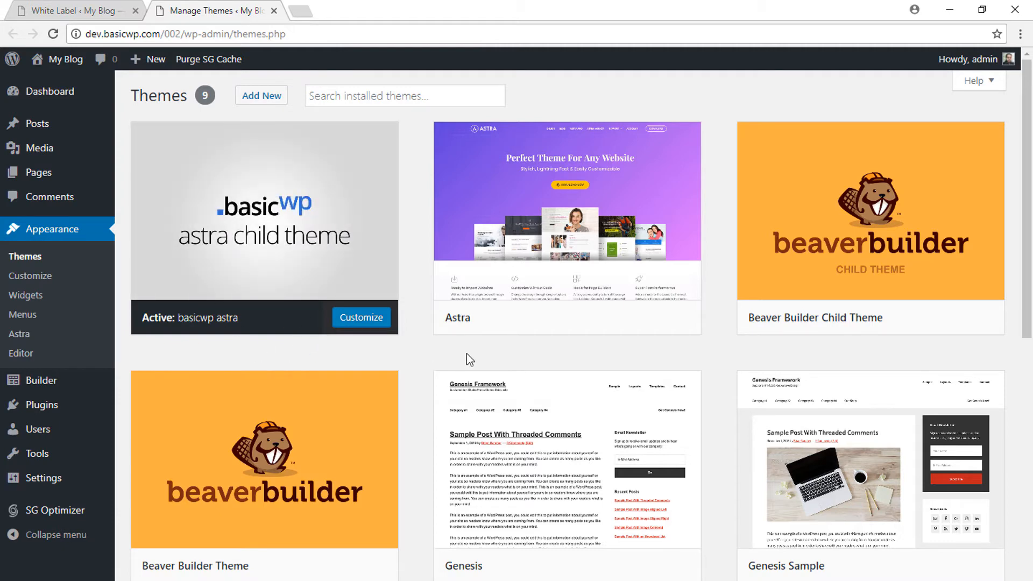
mouse_move(596, 256)
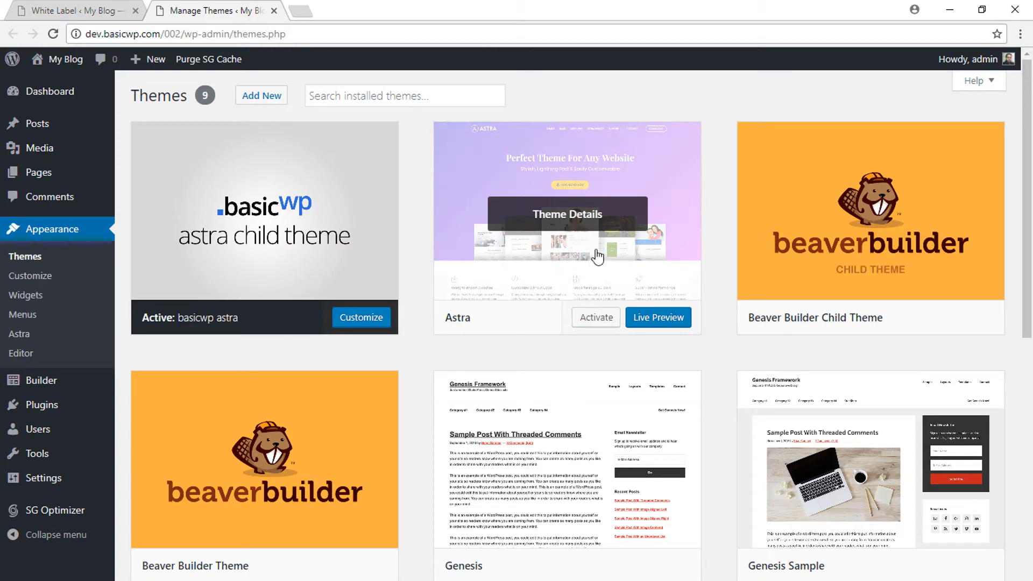
mouse_move(484, 329)
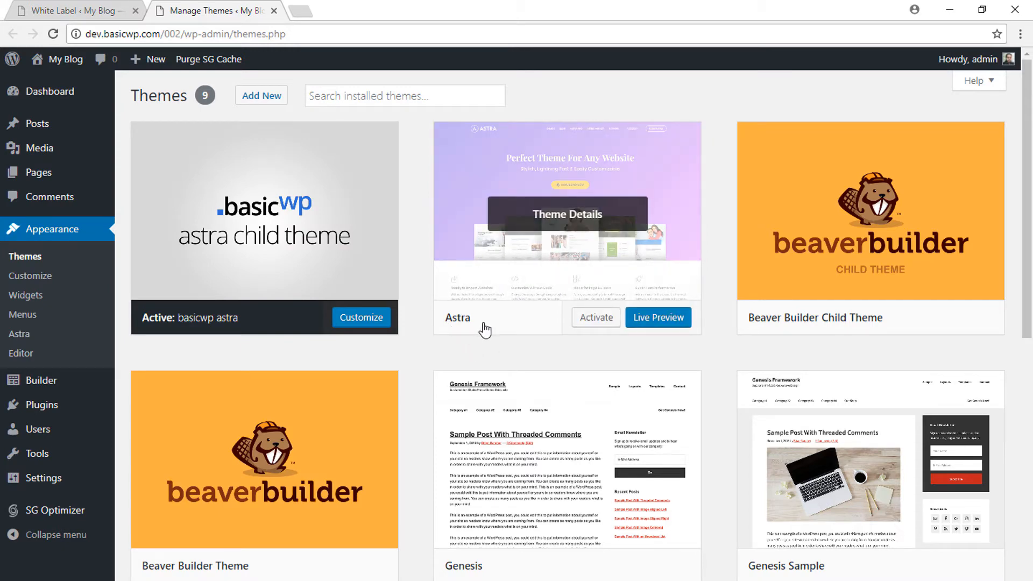
mouse_move(588, 216)
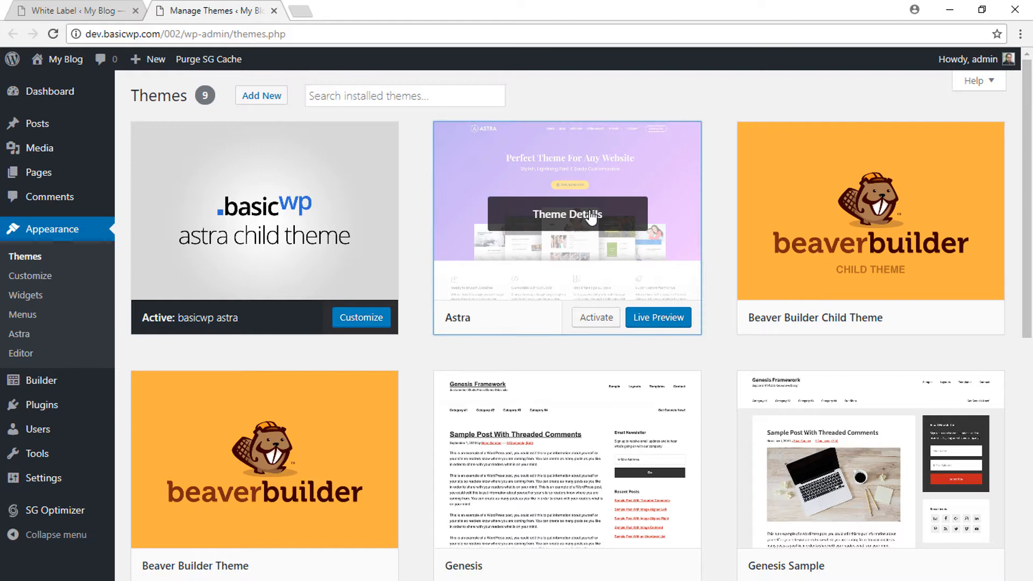
Step: Show Astra's theme details: version 1.0.20 by Brainstorm Force
click(566, 214)
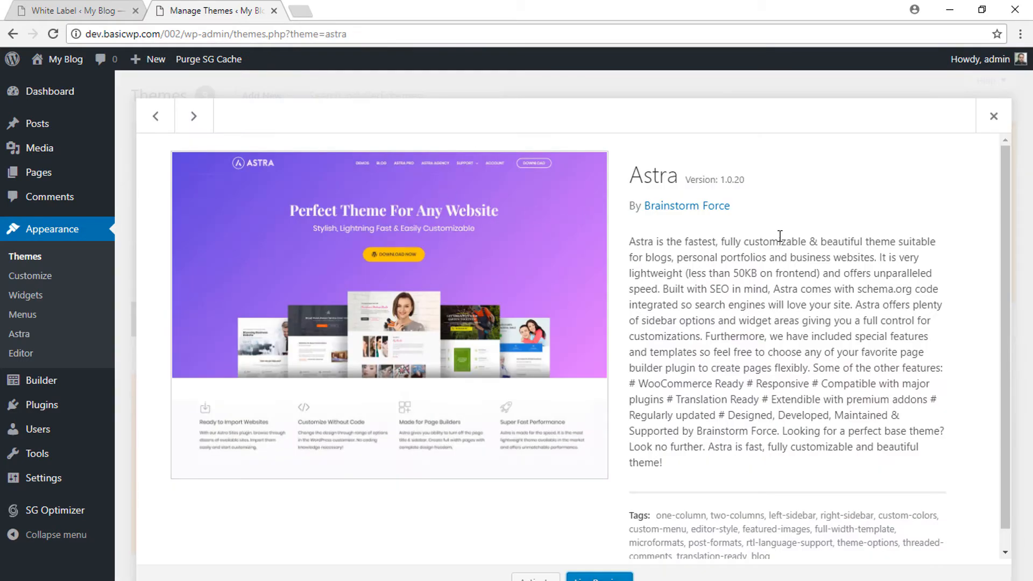
mouse_move(778, 235)
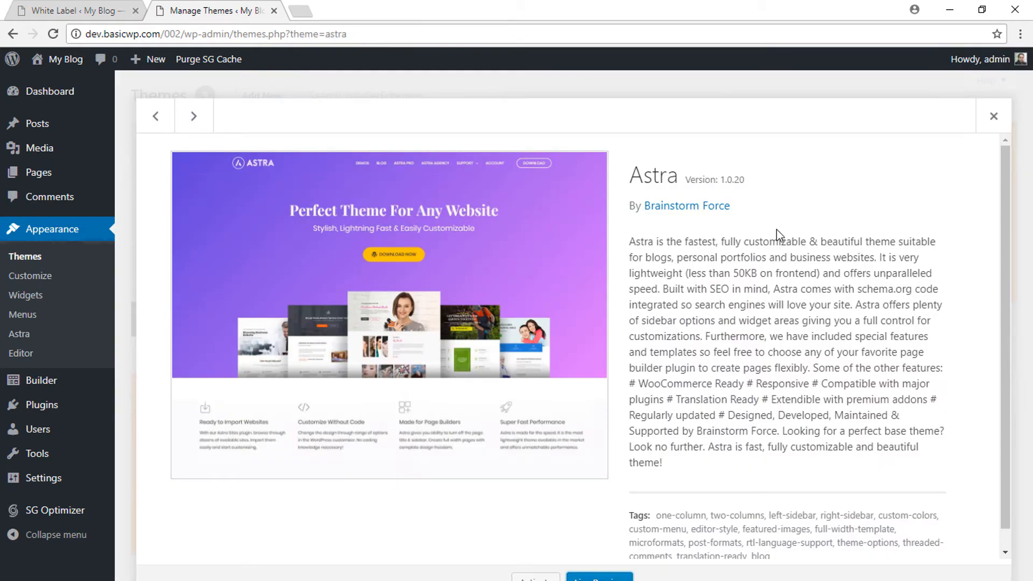
double_click(652, 180)
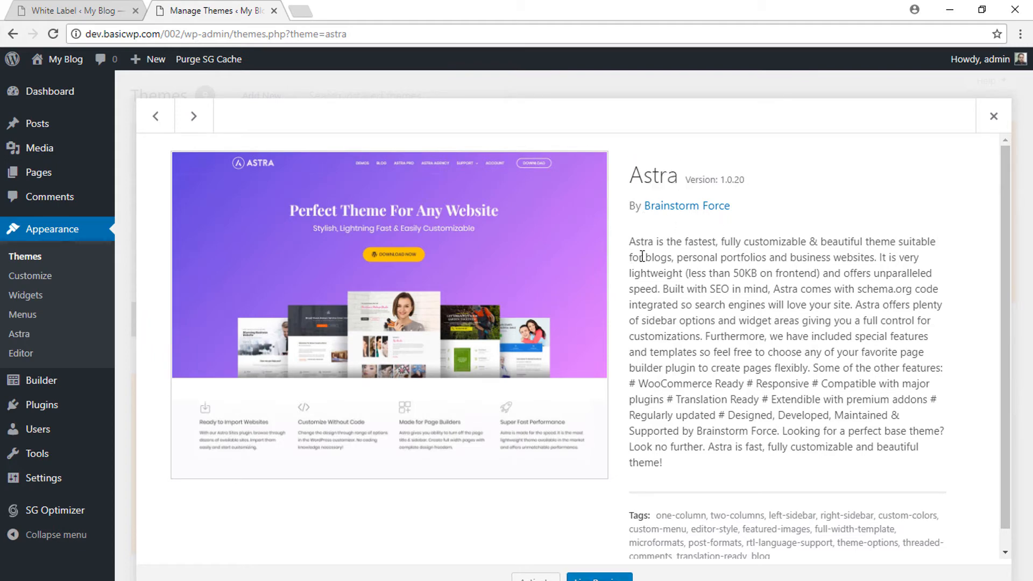
mouse_move(527, 307)
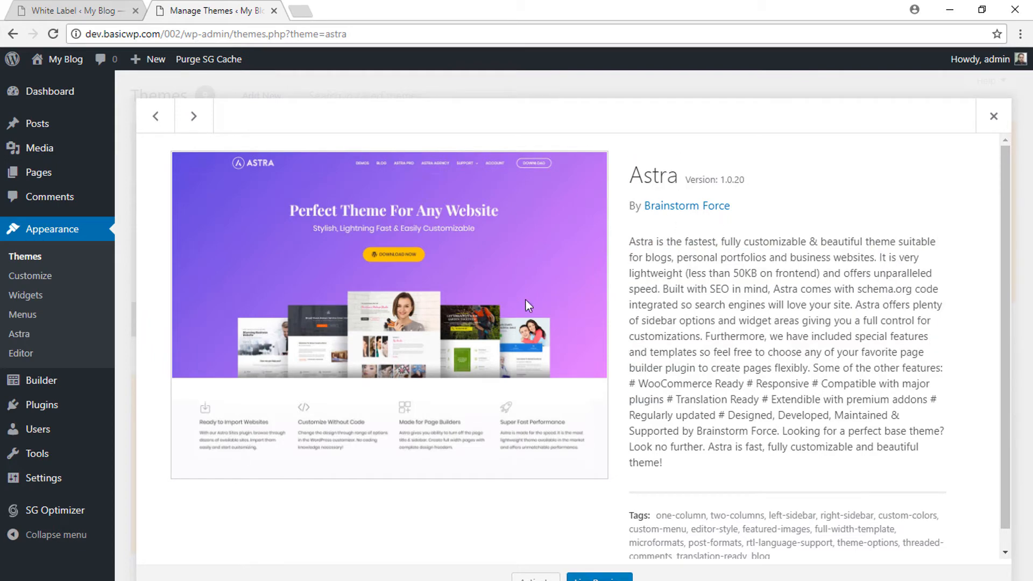
Step: Return to White Label and enter theme name BasicWP and its description
click(20, 333)
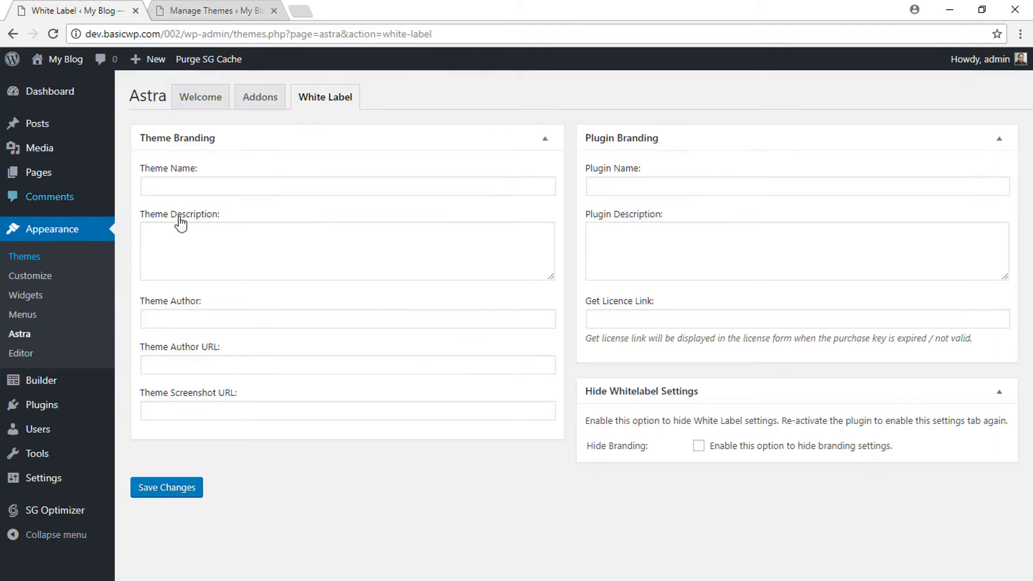
click(347, 186)
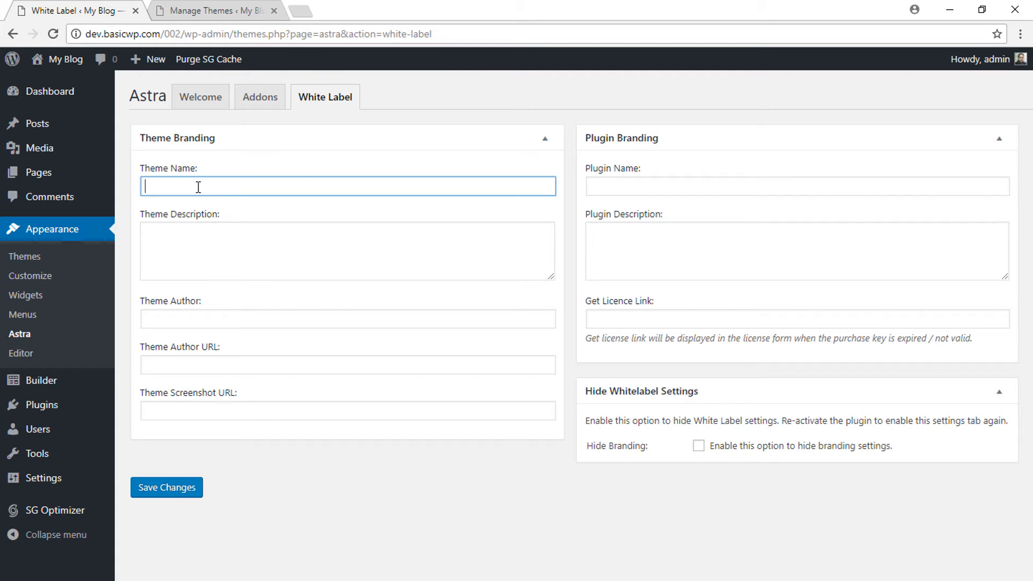
text(BasicWP)
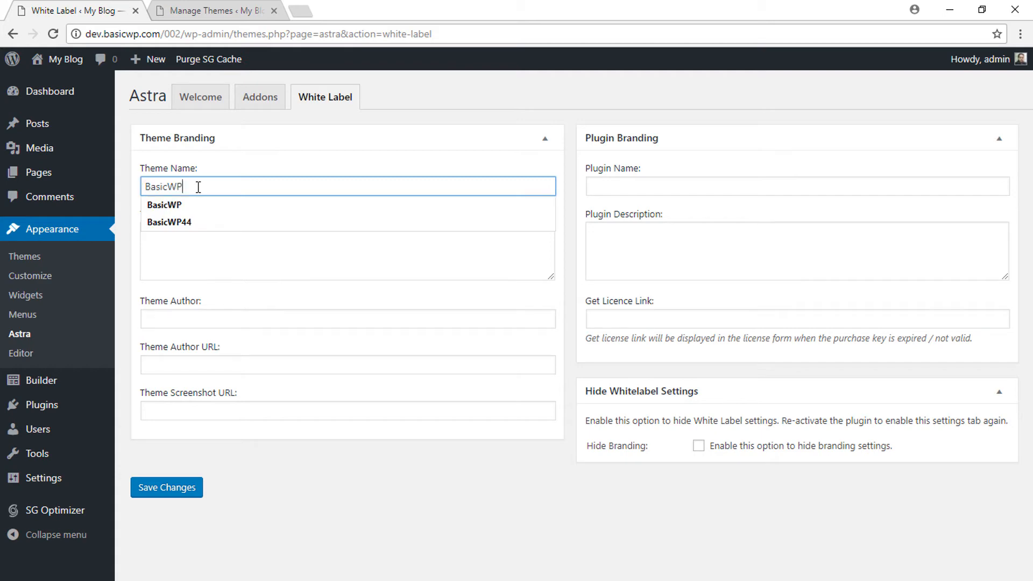
mouse_move(163, 205)
text(b)
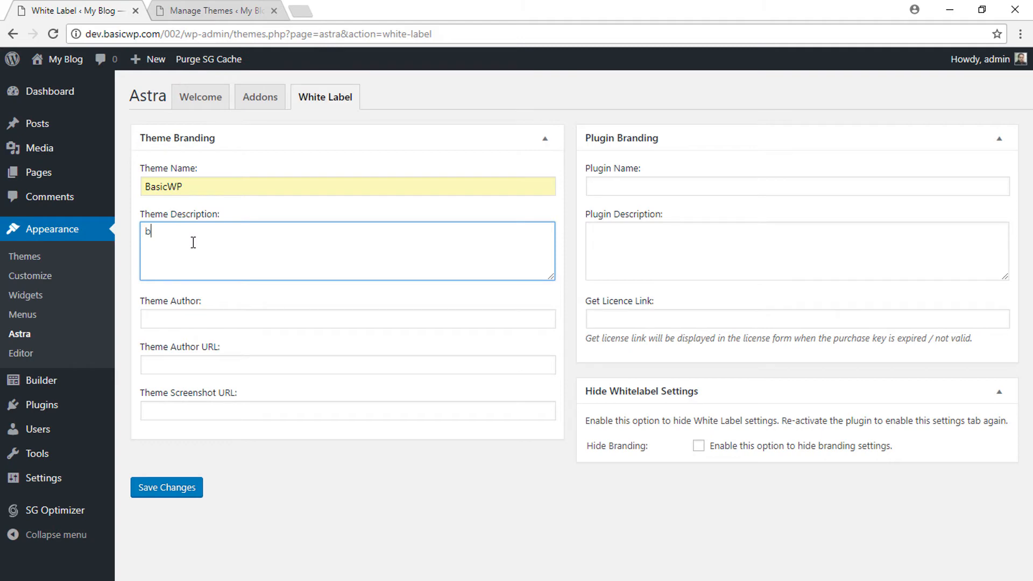
text(BAs)
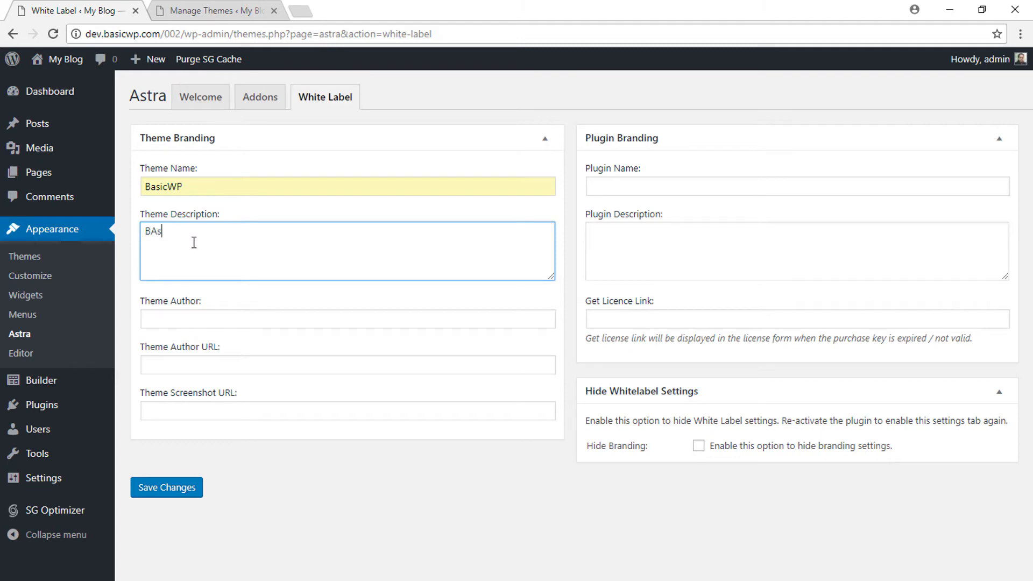
text(BasicP)
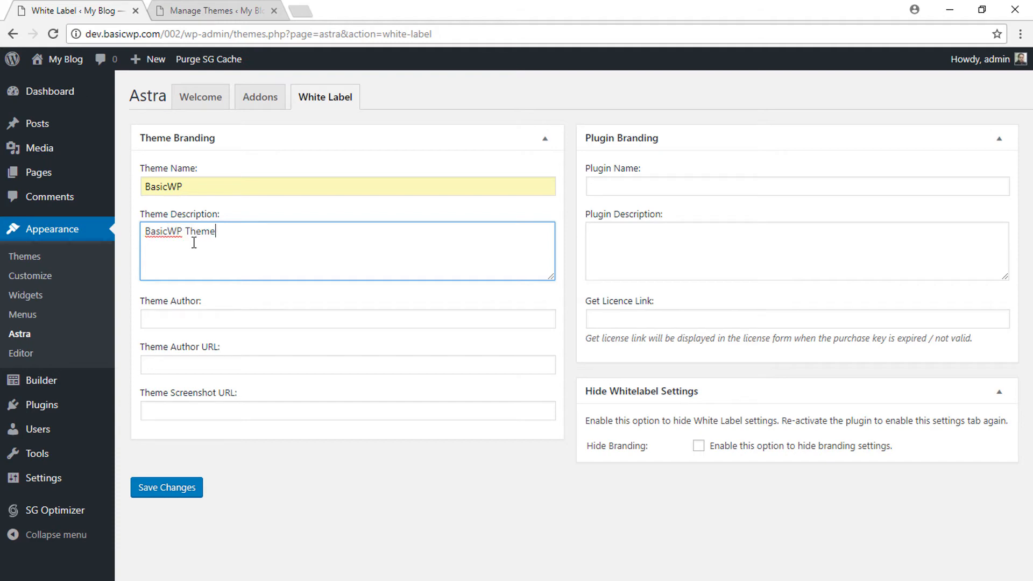
click(346, 319)
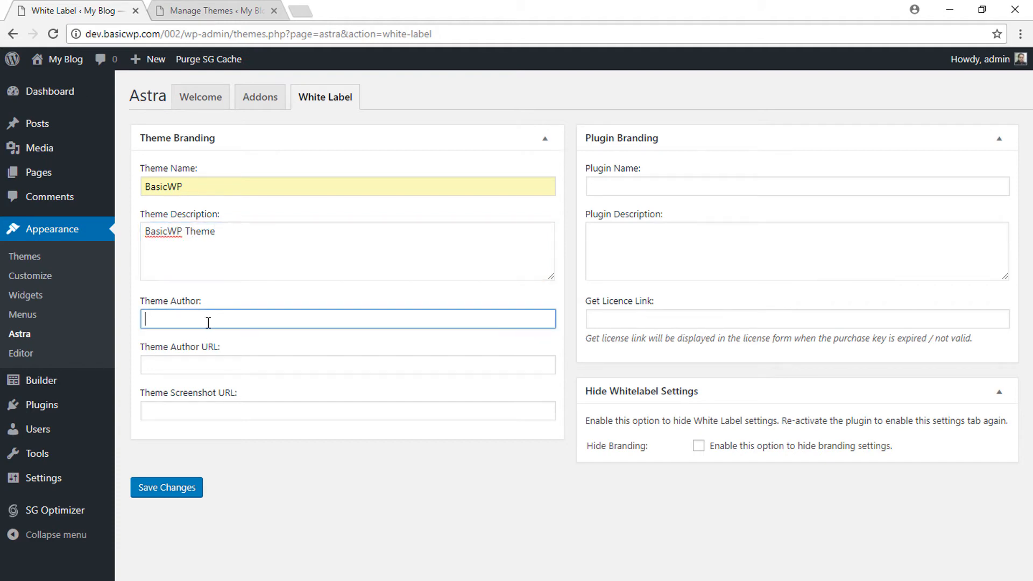
text(Da)
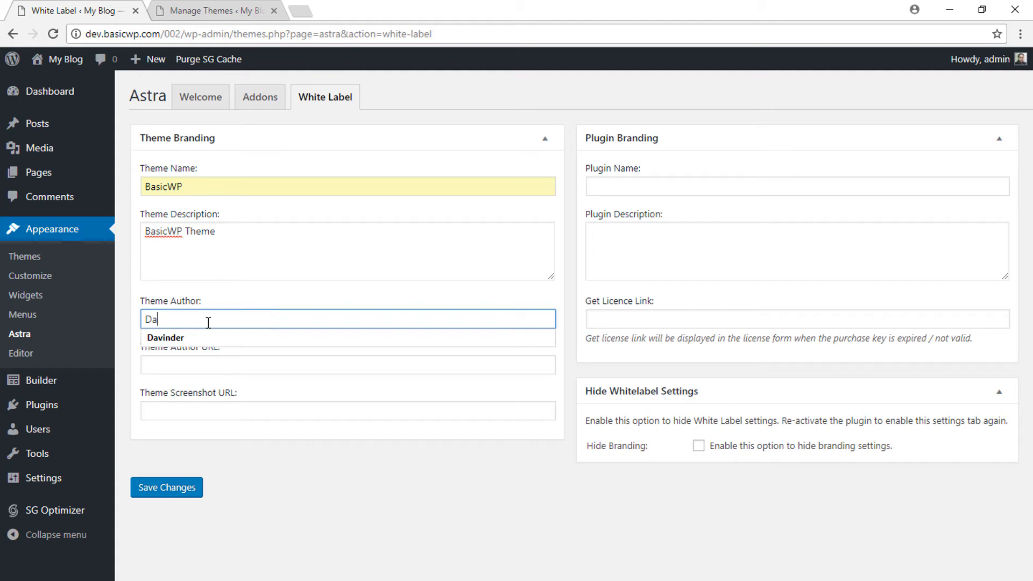
click(165, 338)
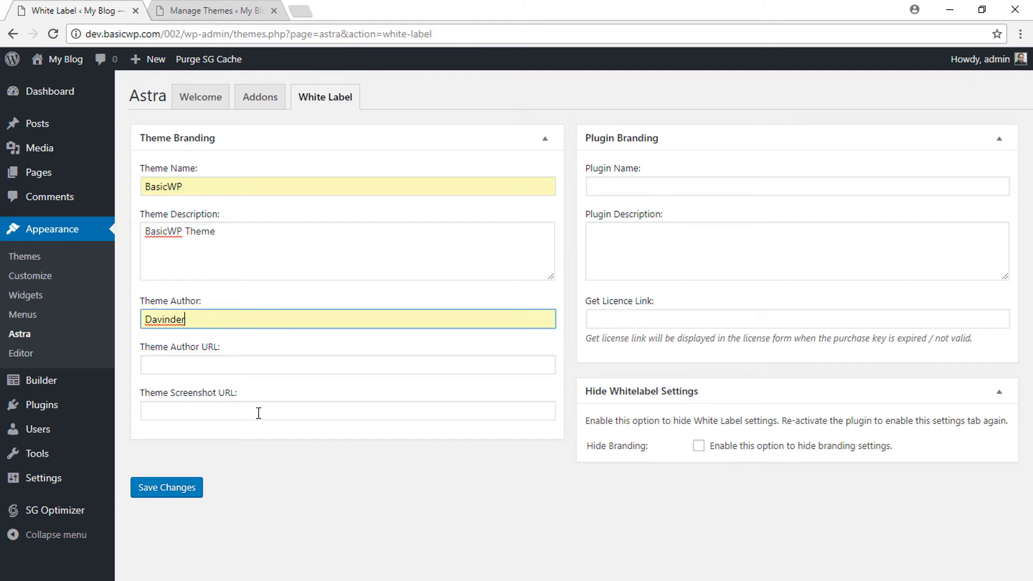
click(347, 365)
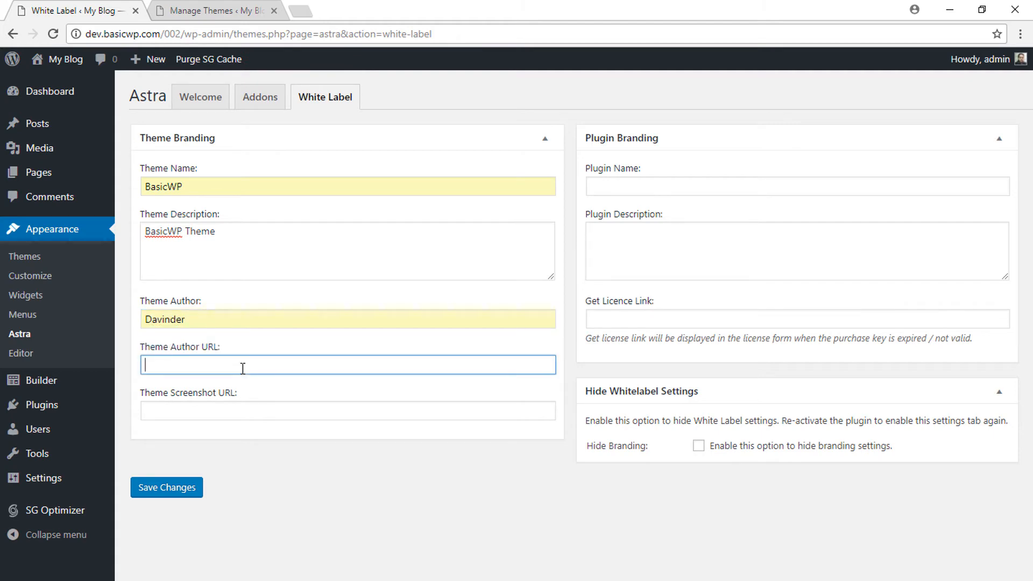
text(https://basicwp.com)
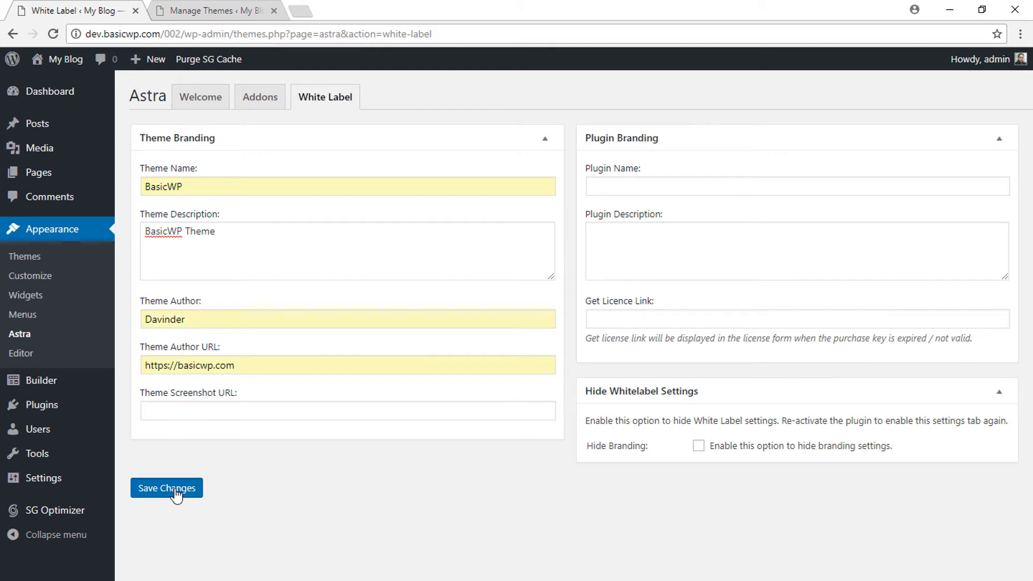
click(166, 487)
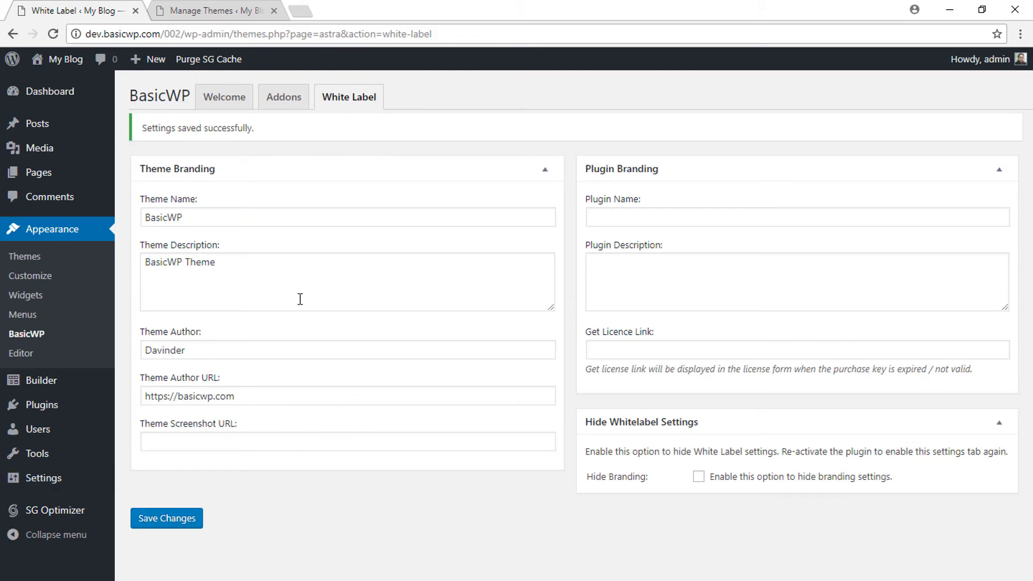
Step: Duplicate the Themes page into a new tab and view the refreshed BasicWP theme details
right_click(211, 11)
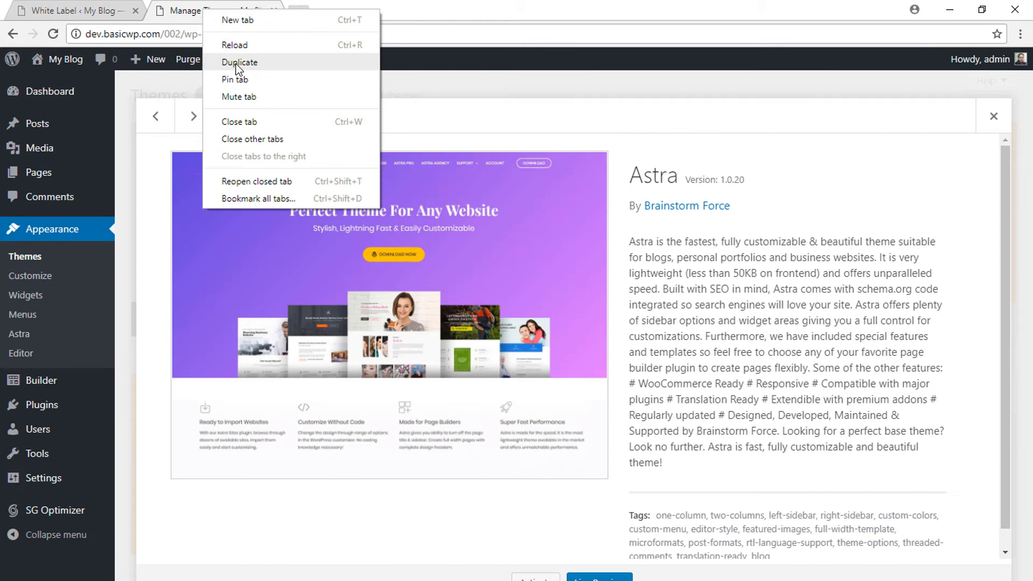
click(240, 63)
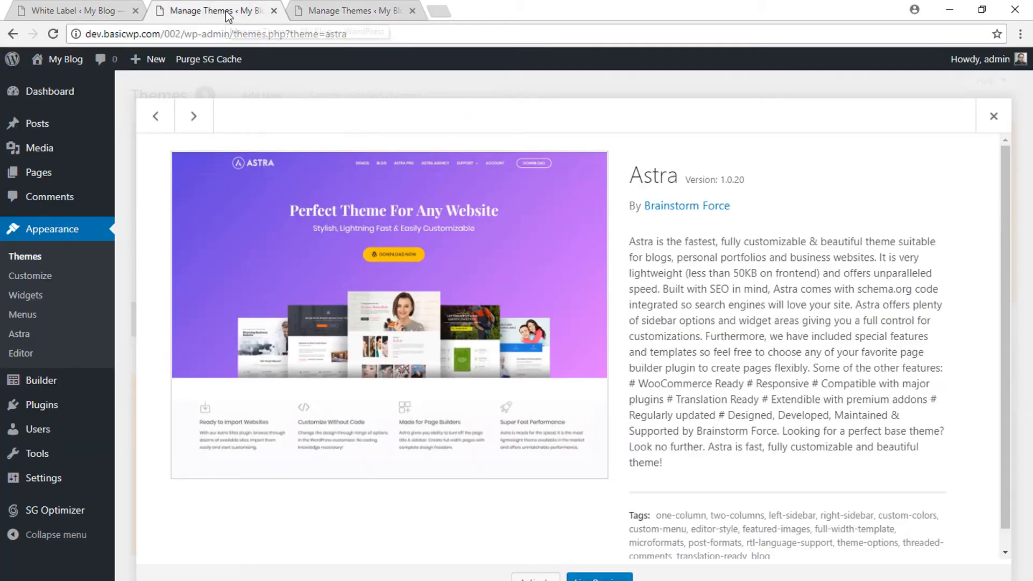
click(193, 115)
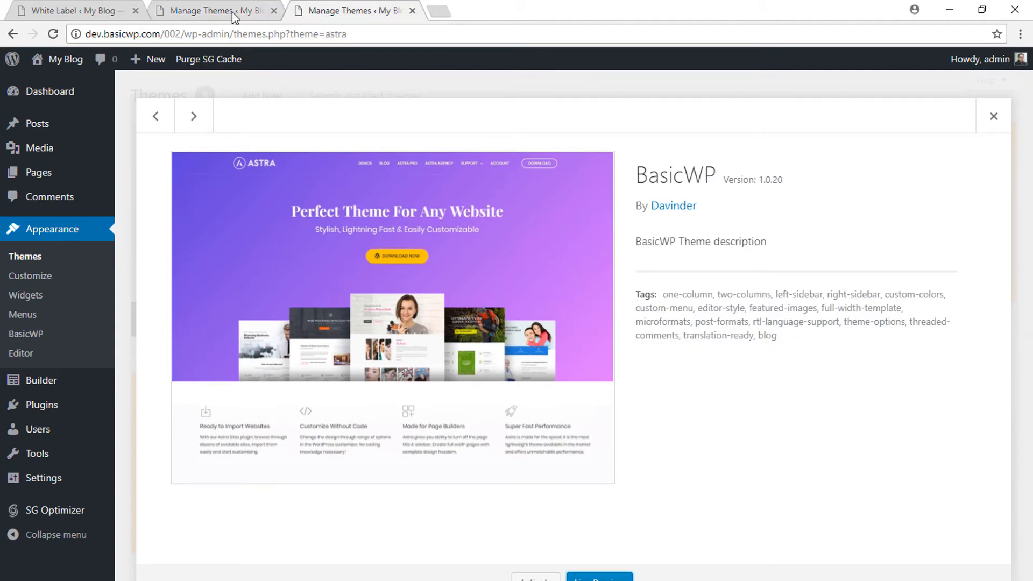
mouse_move(721, 202)
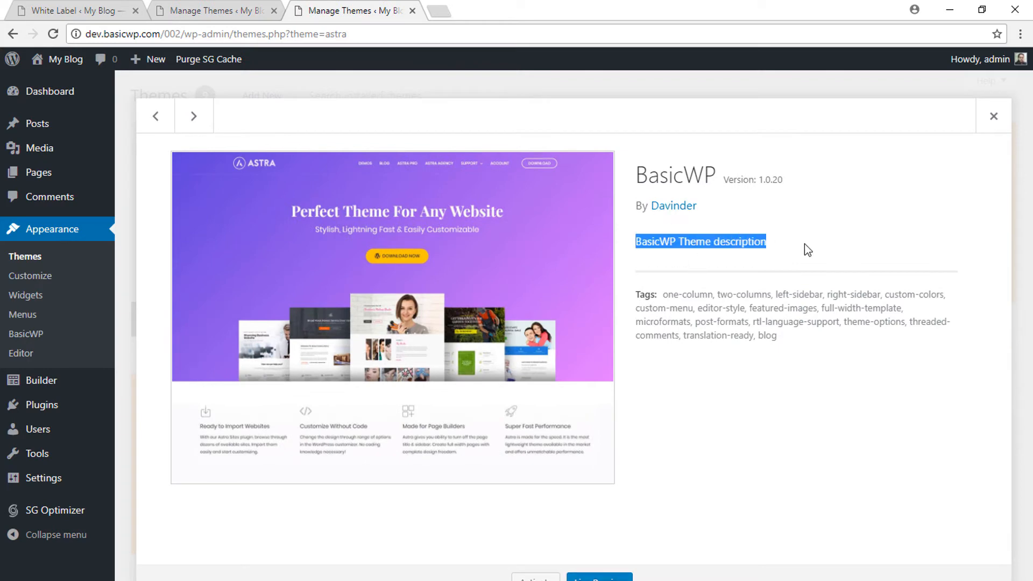
Step: Compare with the old Astra details, then close the overlay to show all themes
click(193, 116)
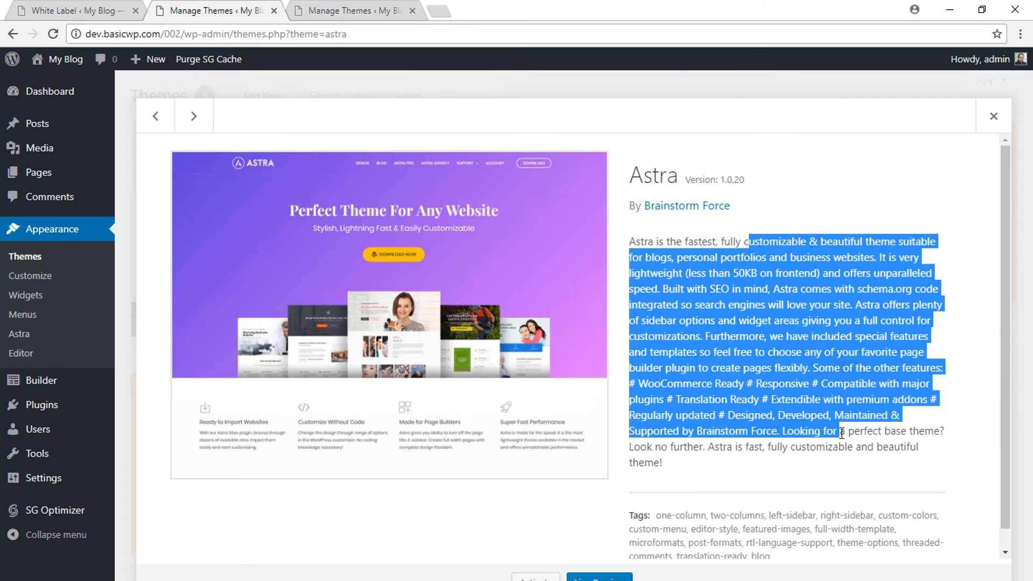
click(356, 11)
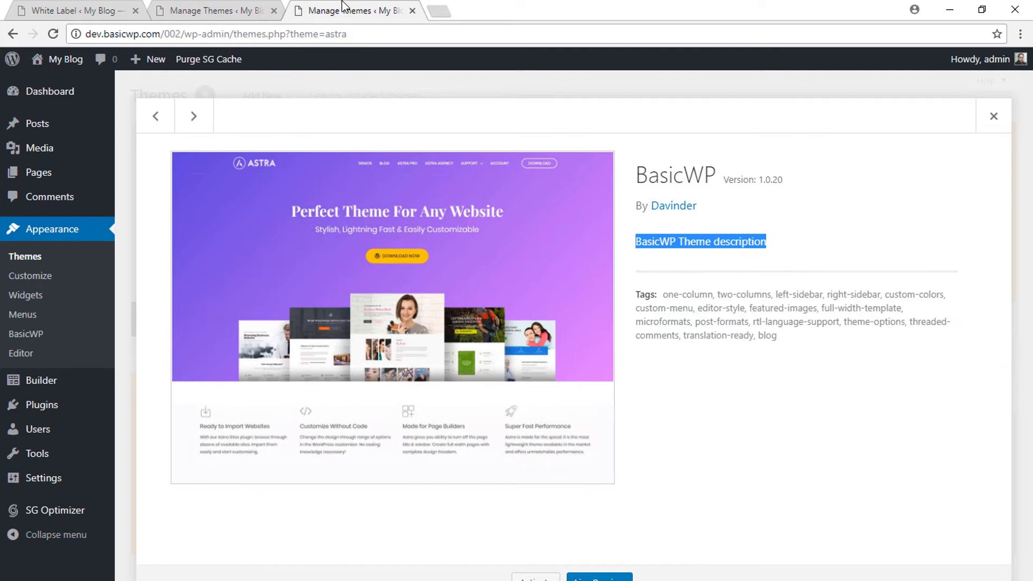
click(993, 116)
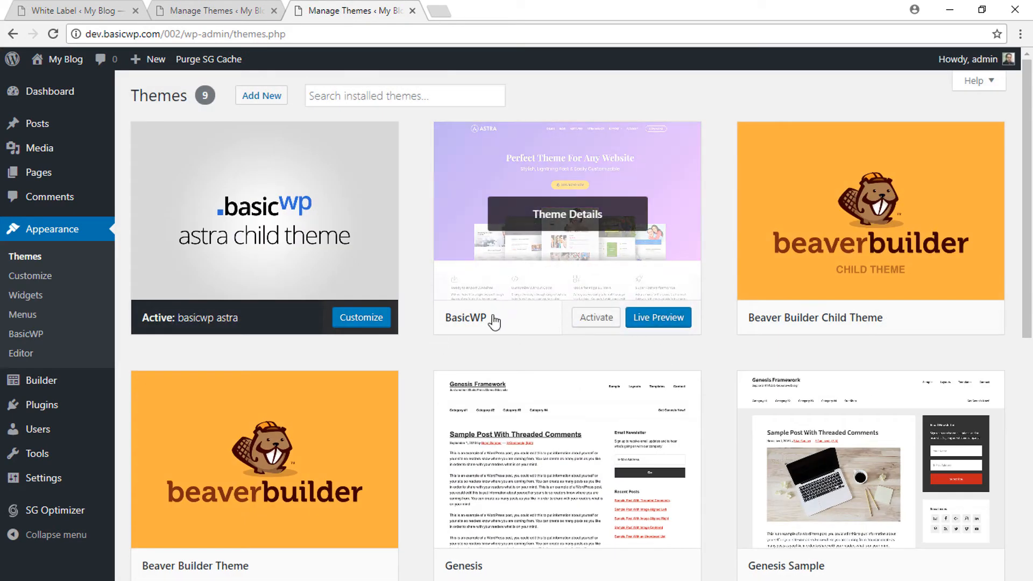
mouse_move(108, 107)
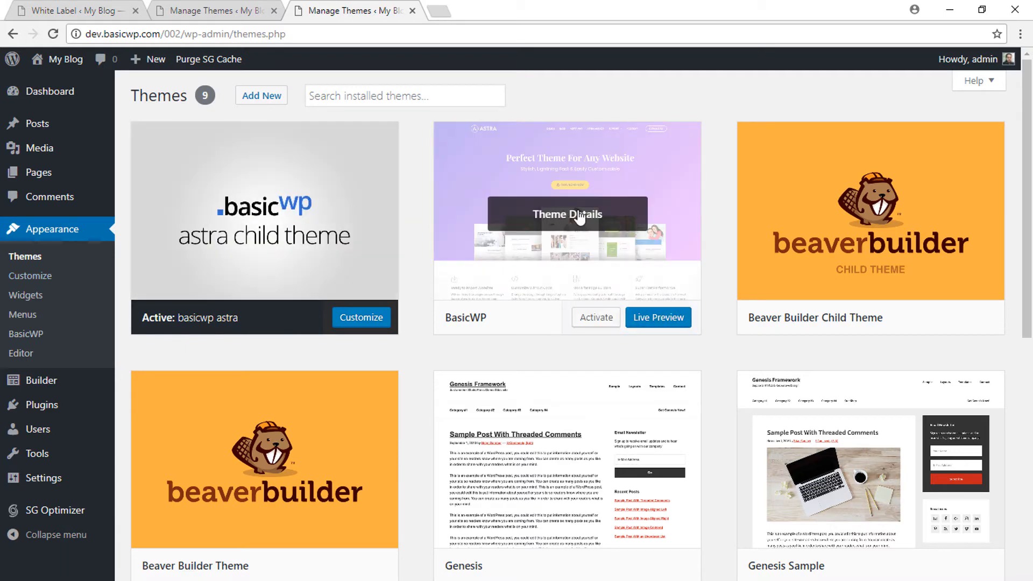
mouse_move(83, 416)
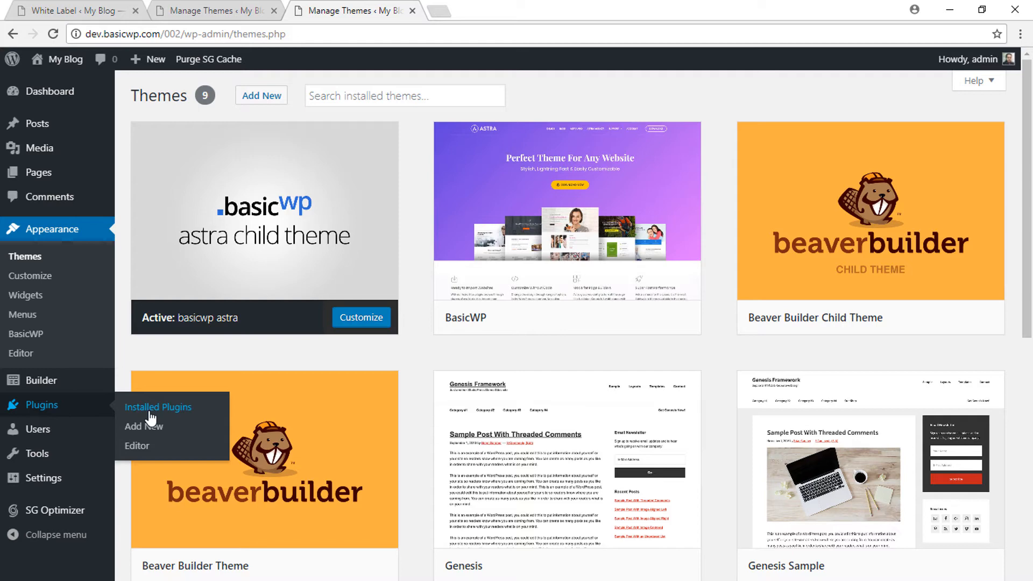
Step: Set plugin name BasicWP and description 'BasicWP Plugin' on White Label and save
click(158, 407)
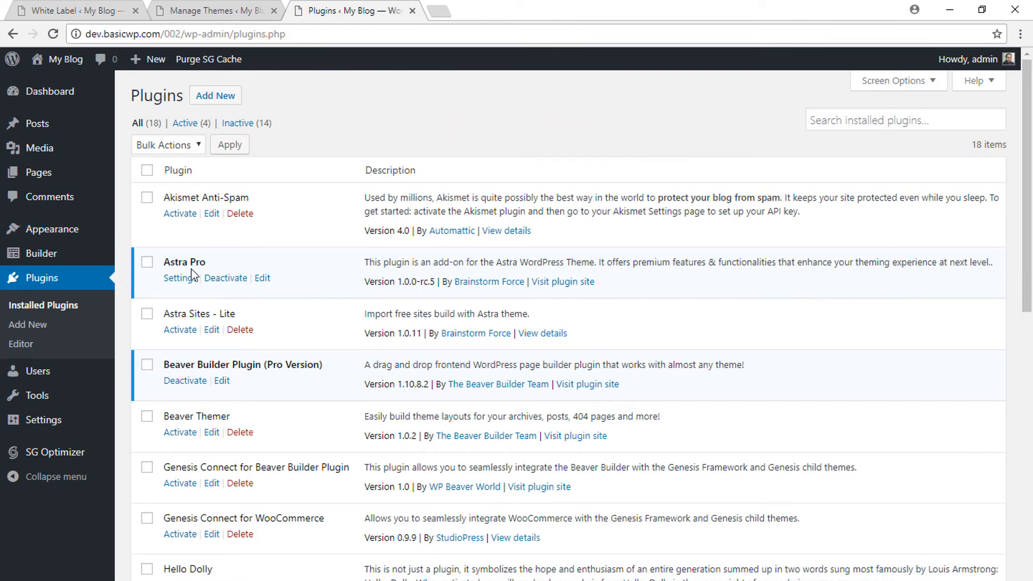
mouse_move(204, 267)
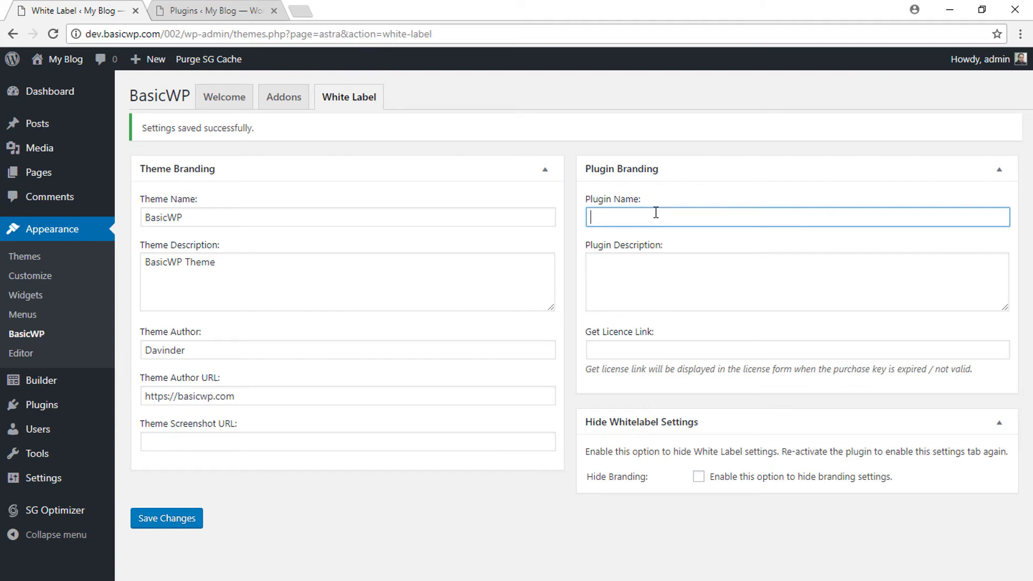
text(BasicWP)
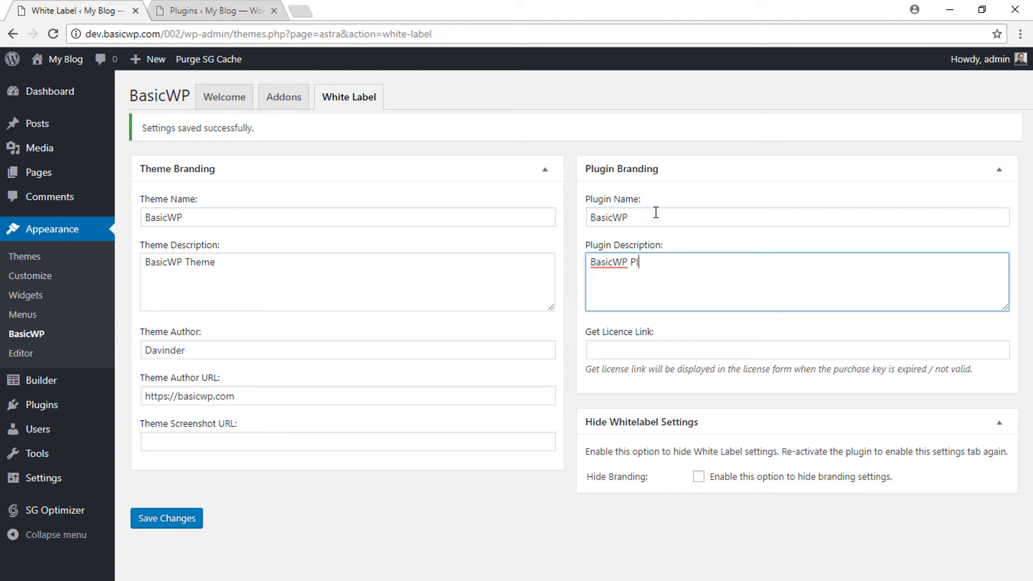
text(ugin)
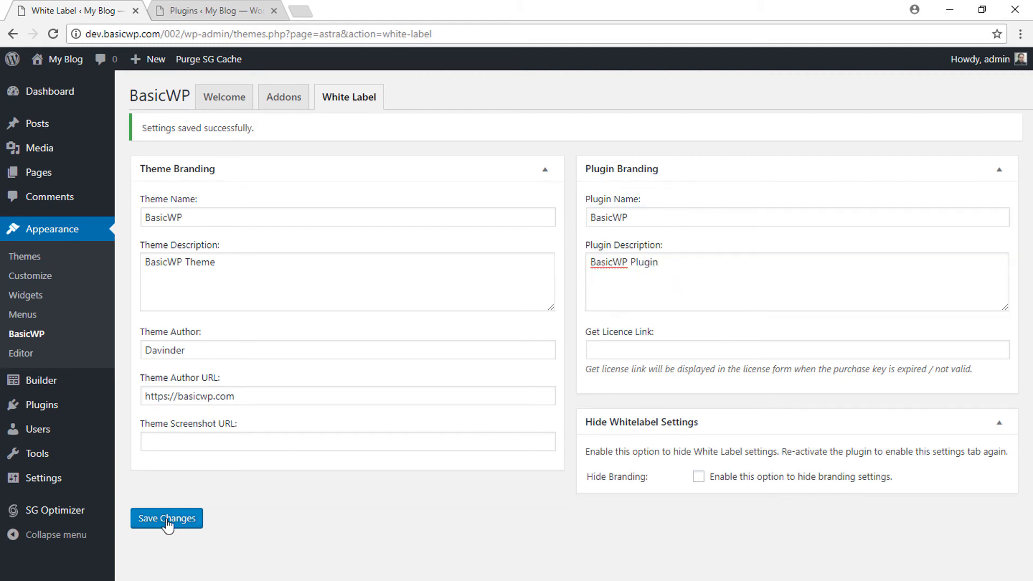
click(166, 517)
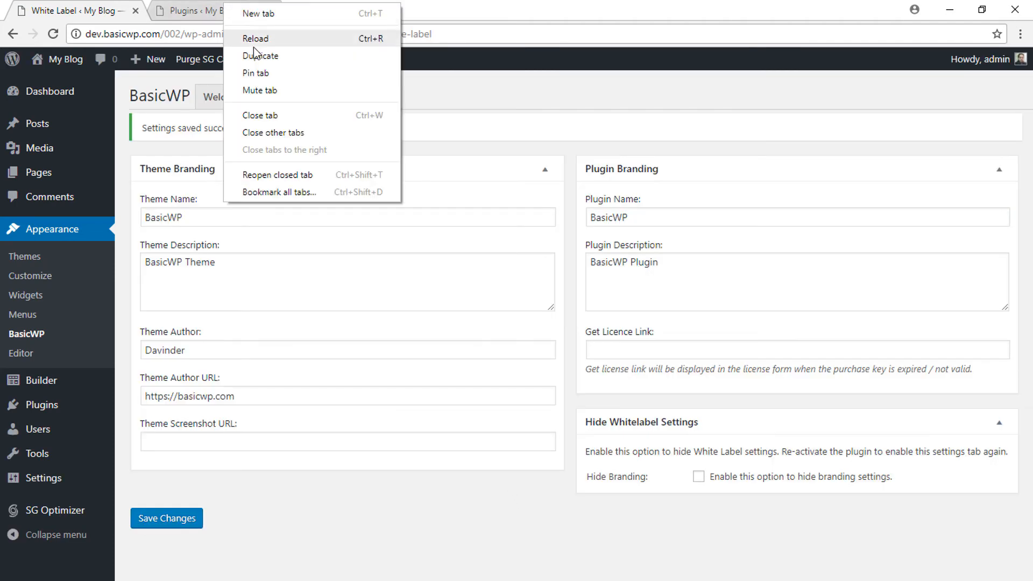
Step: Duplicate the plugins list and confirm Astra Pro now shows as BasicWP with 'BasicWP Plugin' description
click(259, 55)
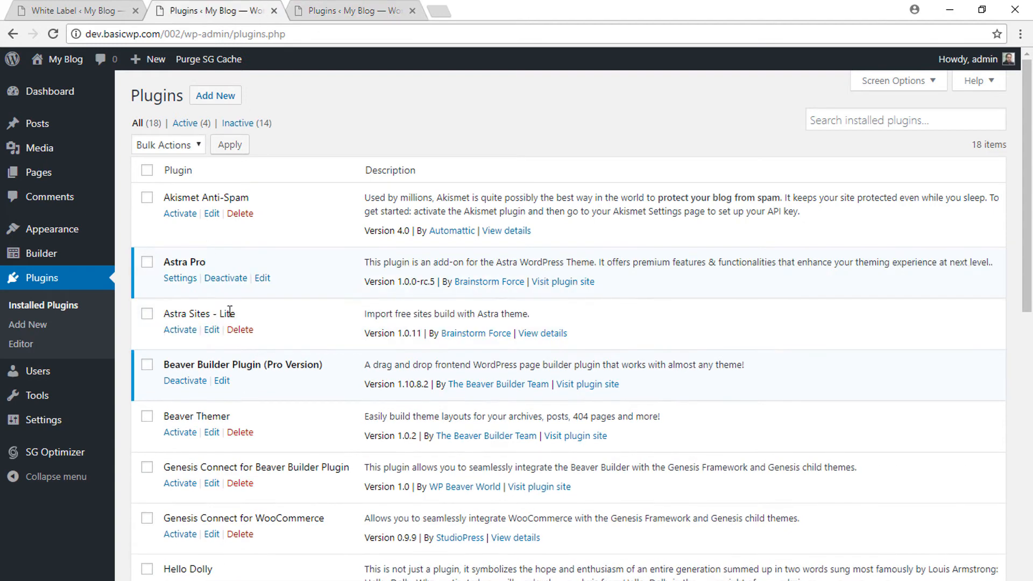
click(356, 11)
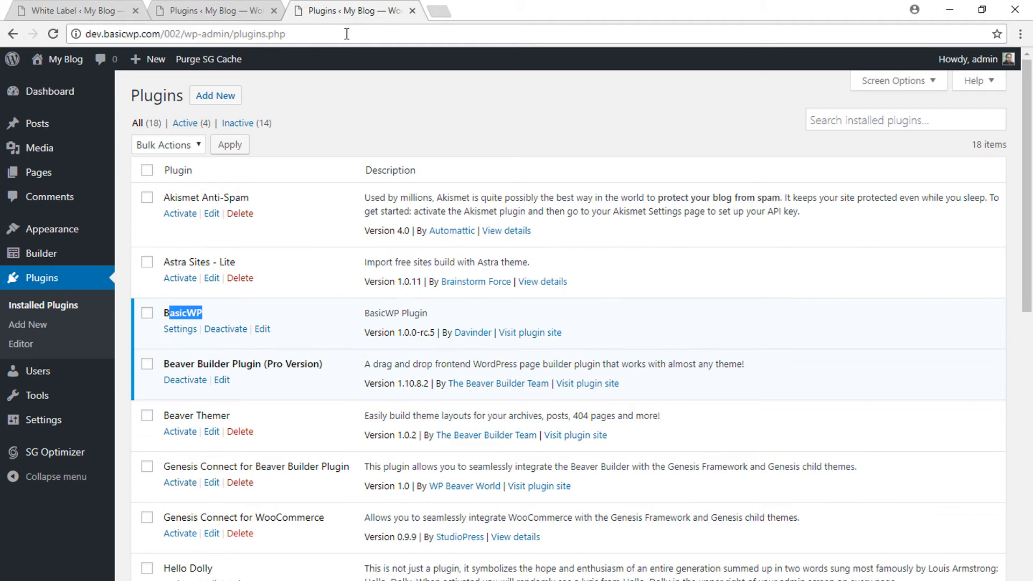
double_click(395, 313)
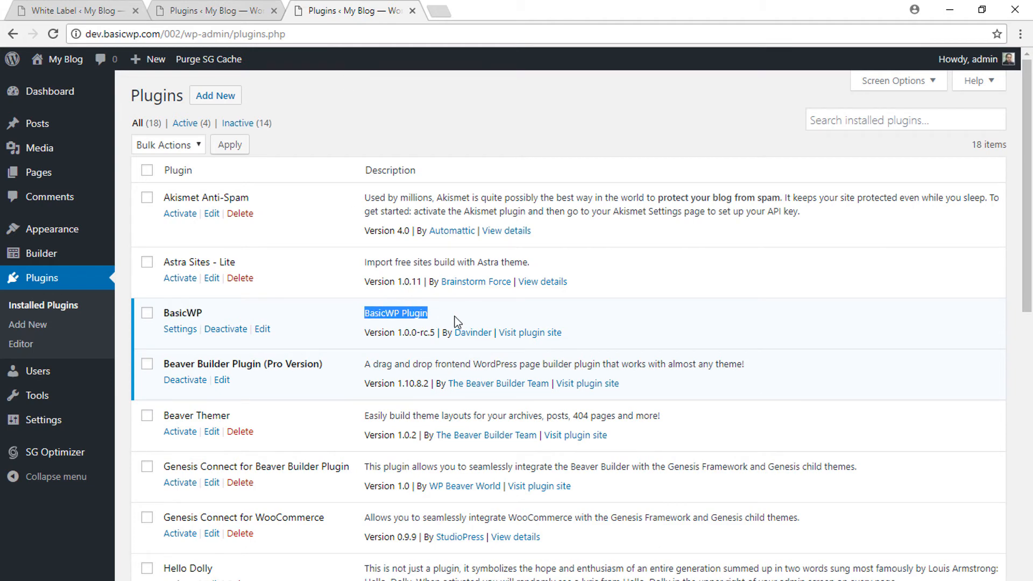
mouse_move(241, 117)
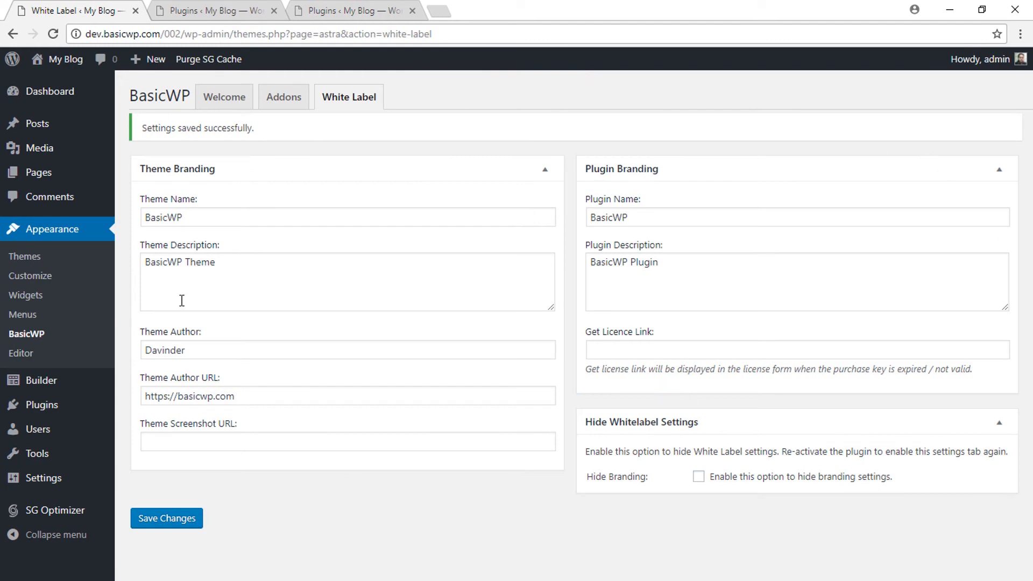
mouse_move(706, 350)
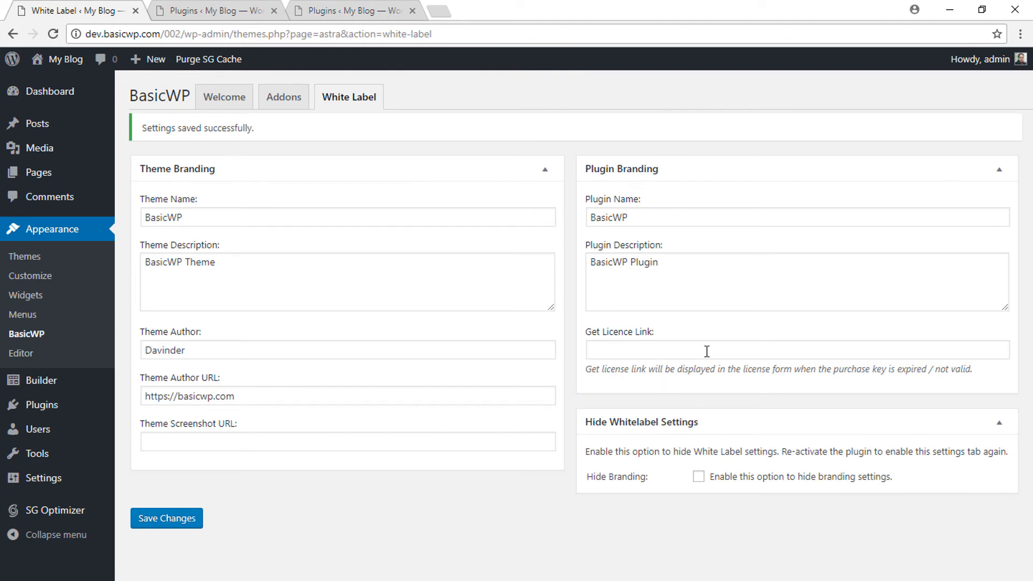
mouse_move(724, 495)
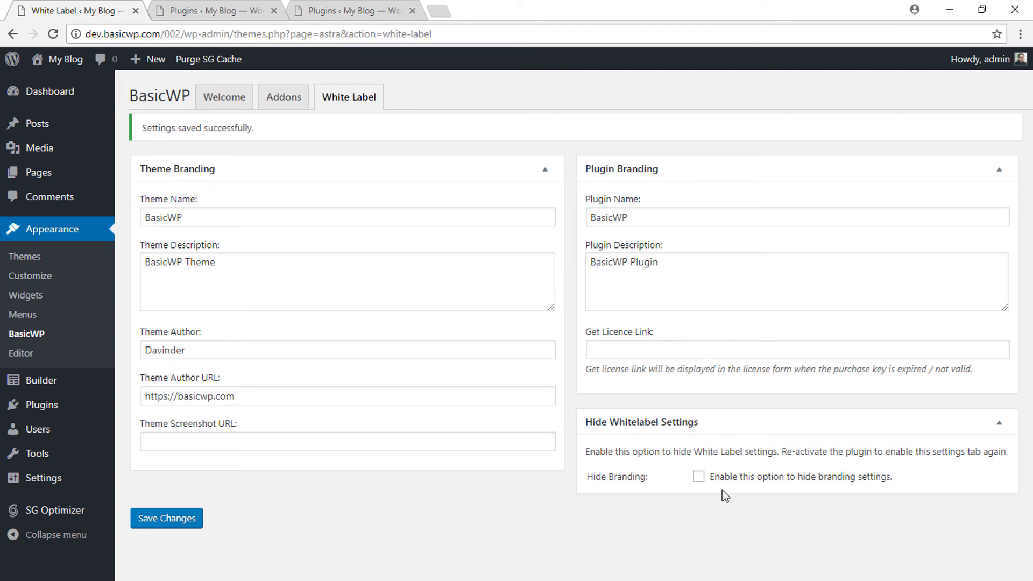
mouse_move(709, 303)
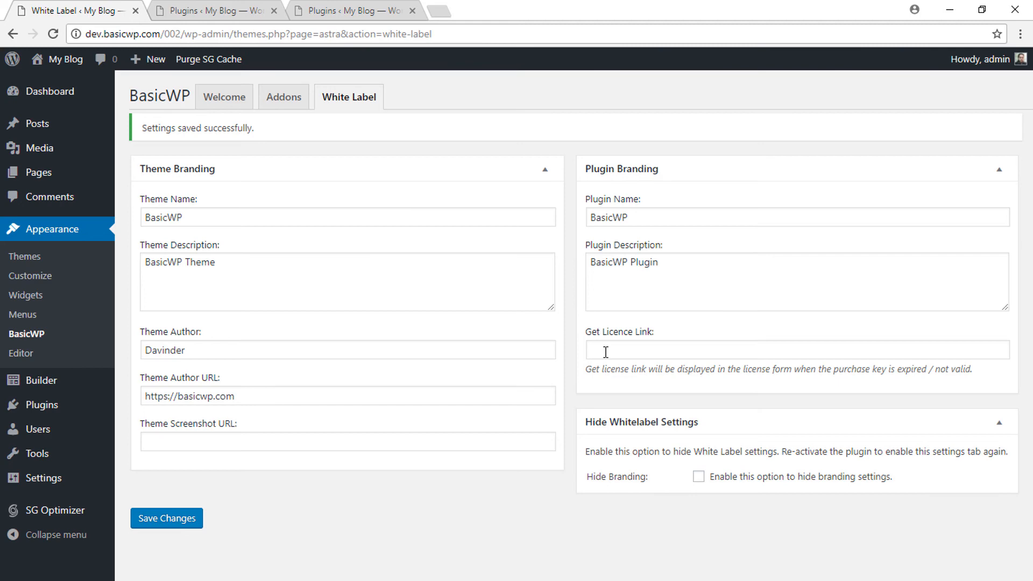
mouse_move(717, 524)
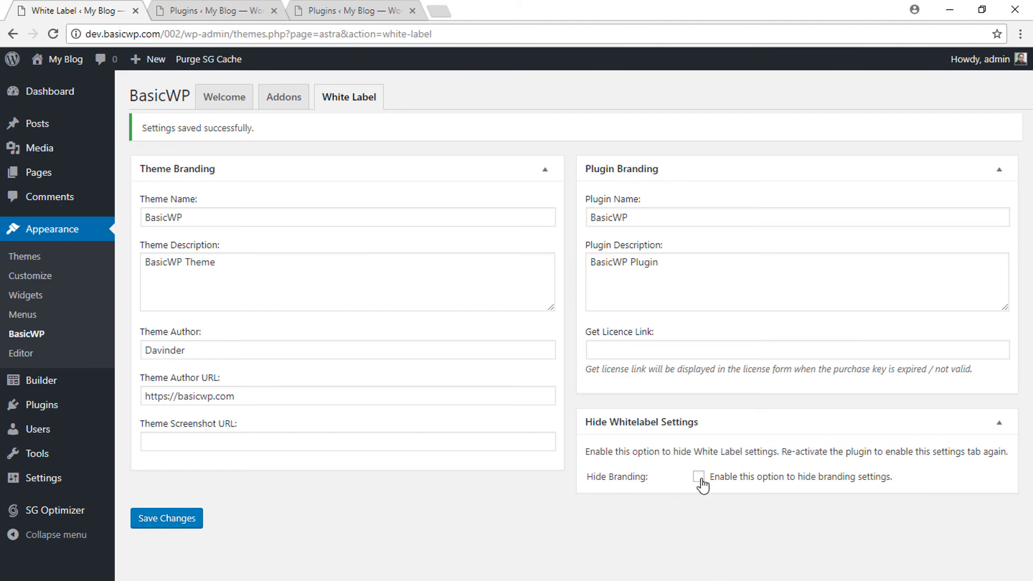
mouse_move(882, 491)
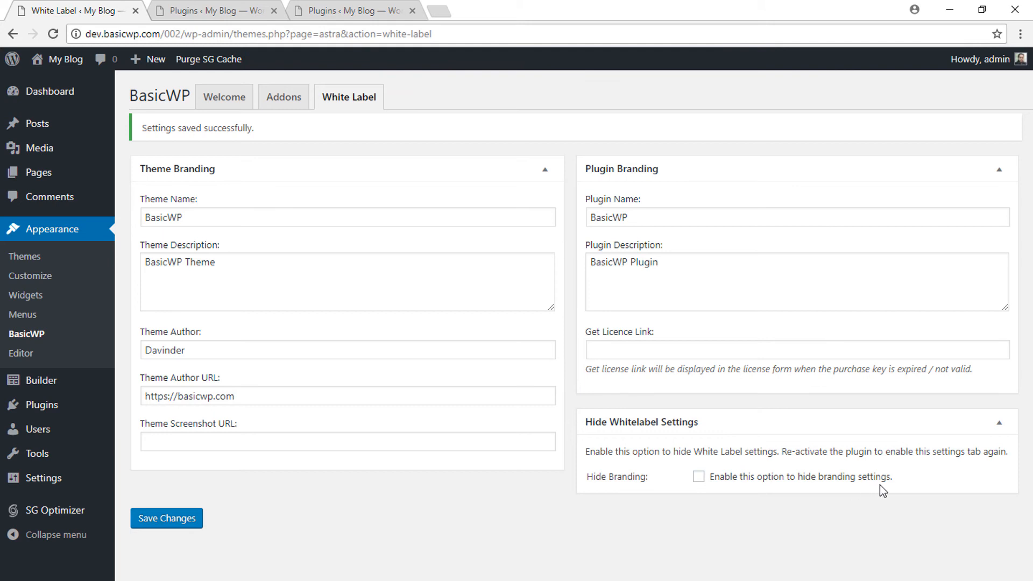
Step: Enable the hide branding settings option and save it
click(697, 477)
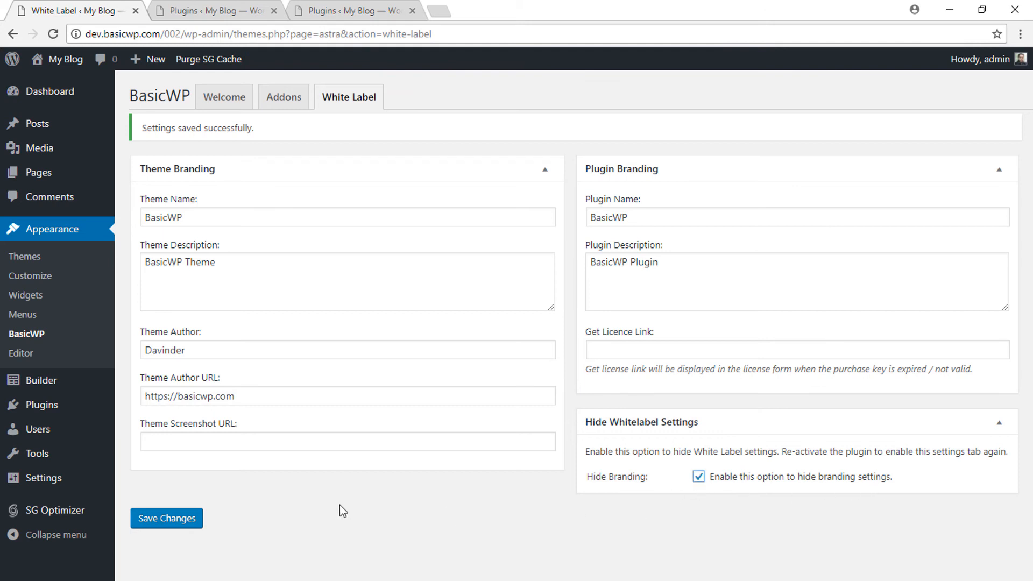
click(165, 517)
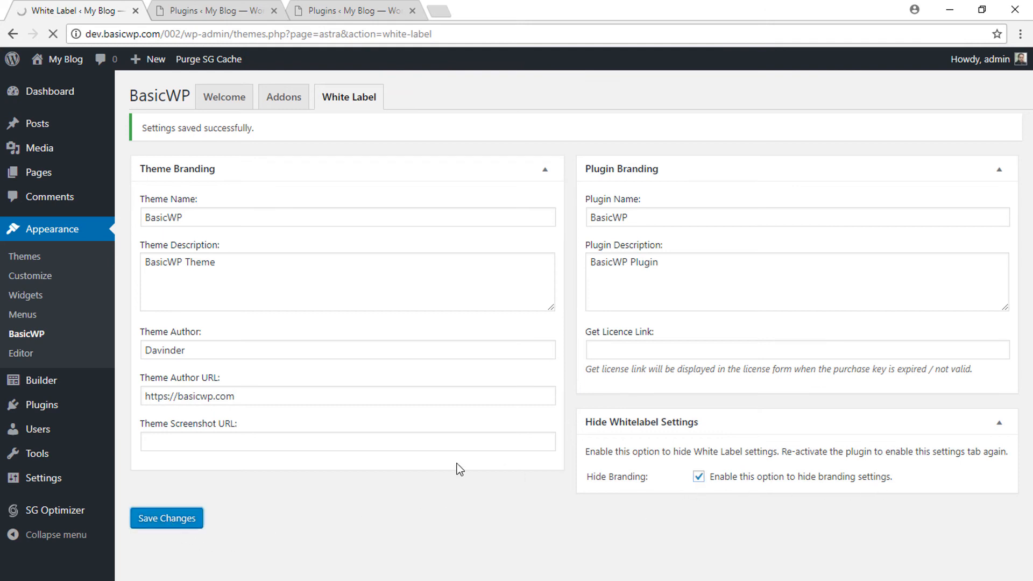
click(166, 517)
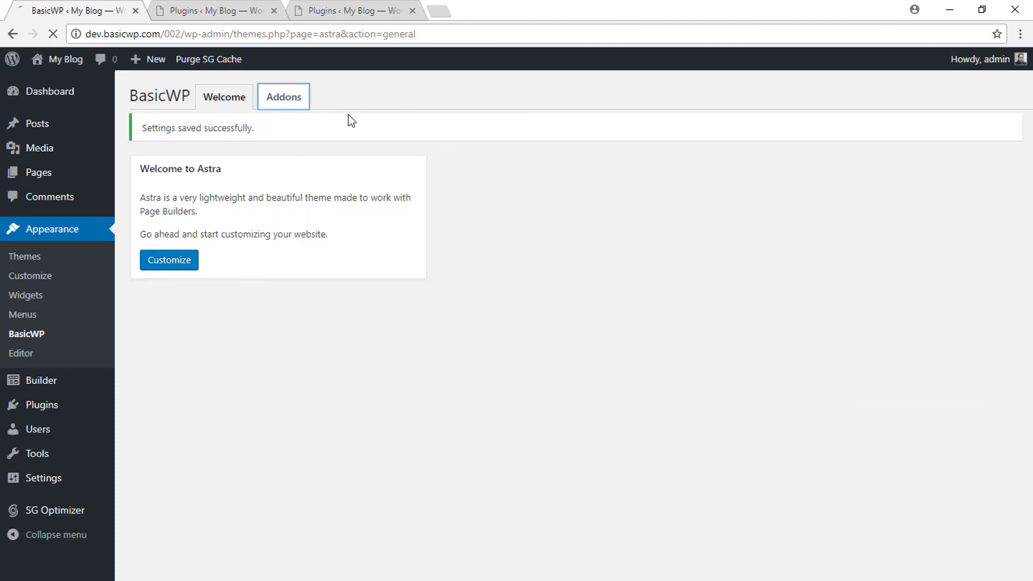
Step: Check the Addons and Welcome pages to confirm White Label is gone
click(283, 96)
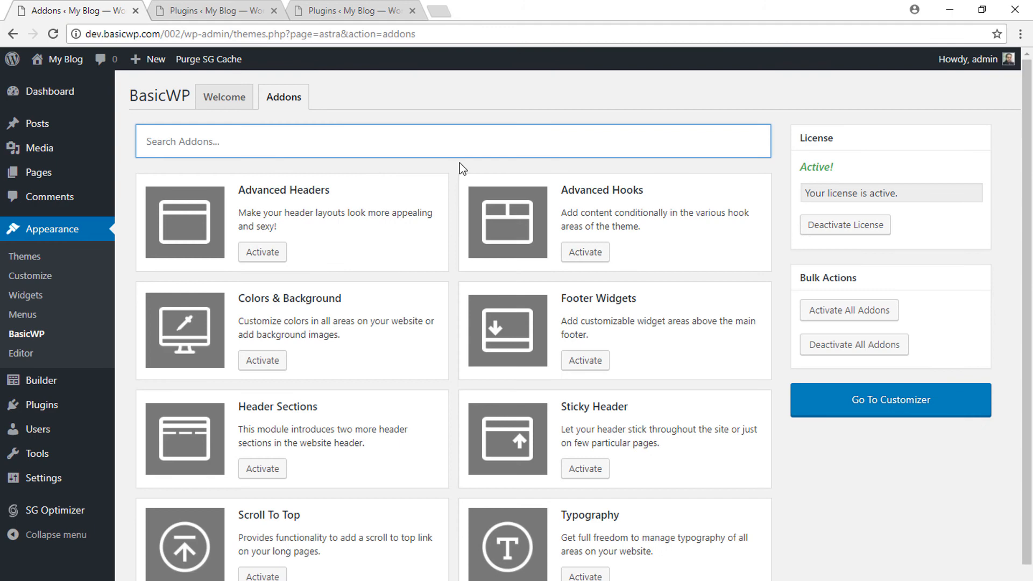
click(223, 97)
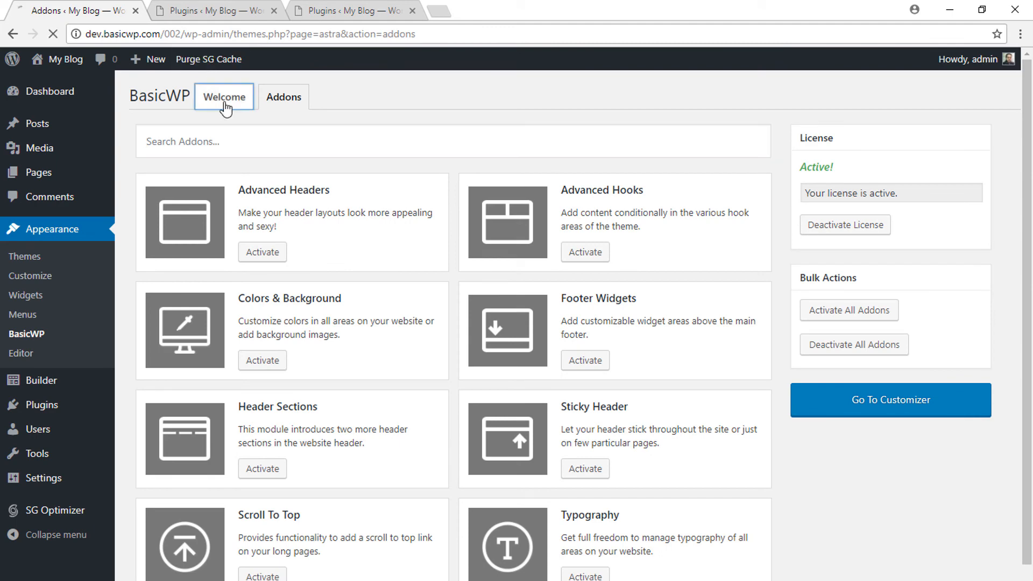
click(224, 96)
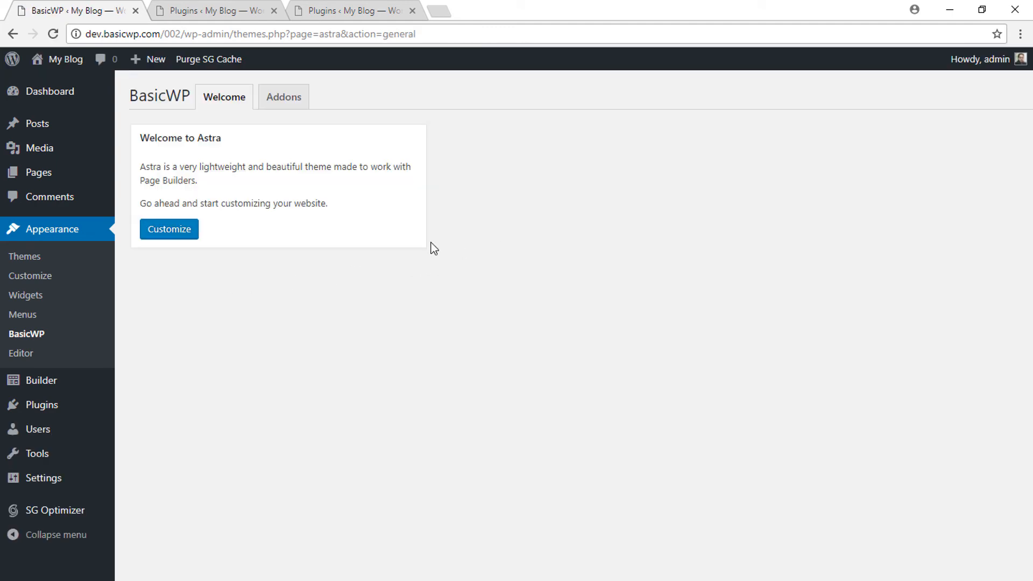
mouse_move(208, 6)
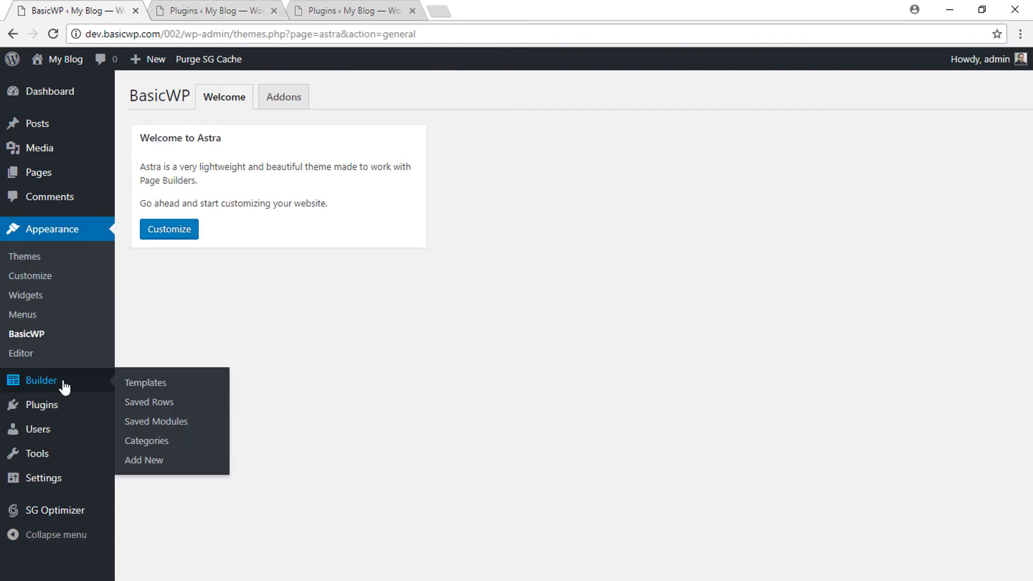
Step: Deactivate the BasicWP plugin, which then lists under its original Astra Pro name
click(41, 405)
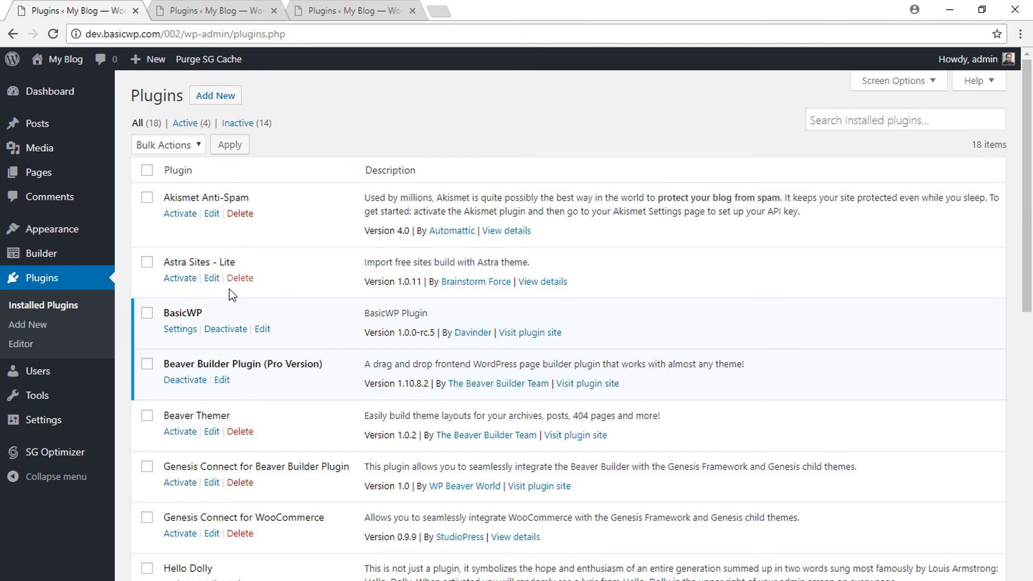
mouse_move(192, 303)
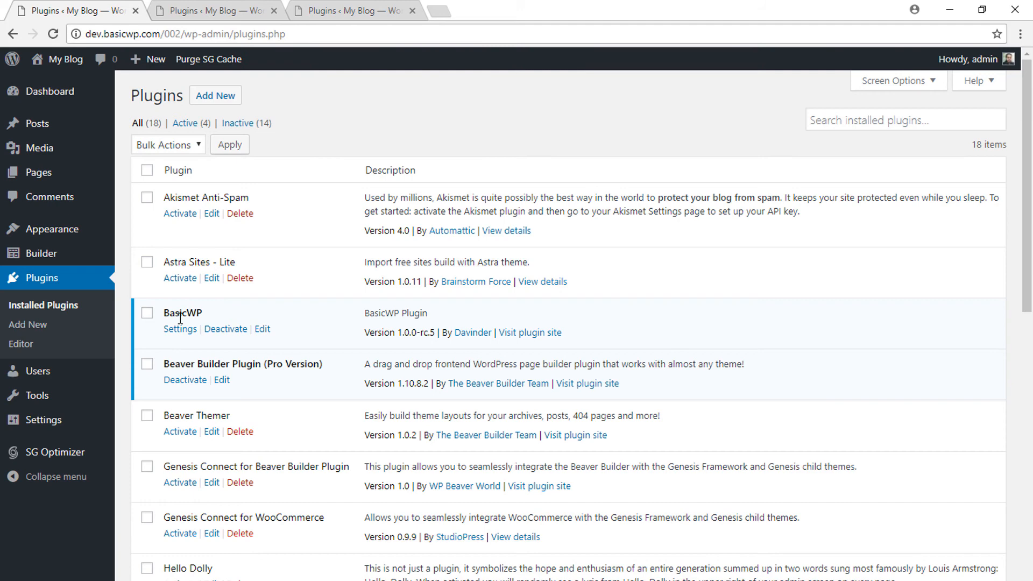
mouse_move(201, 363)
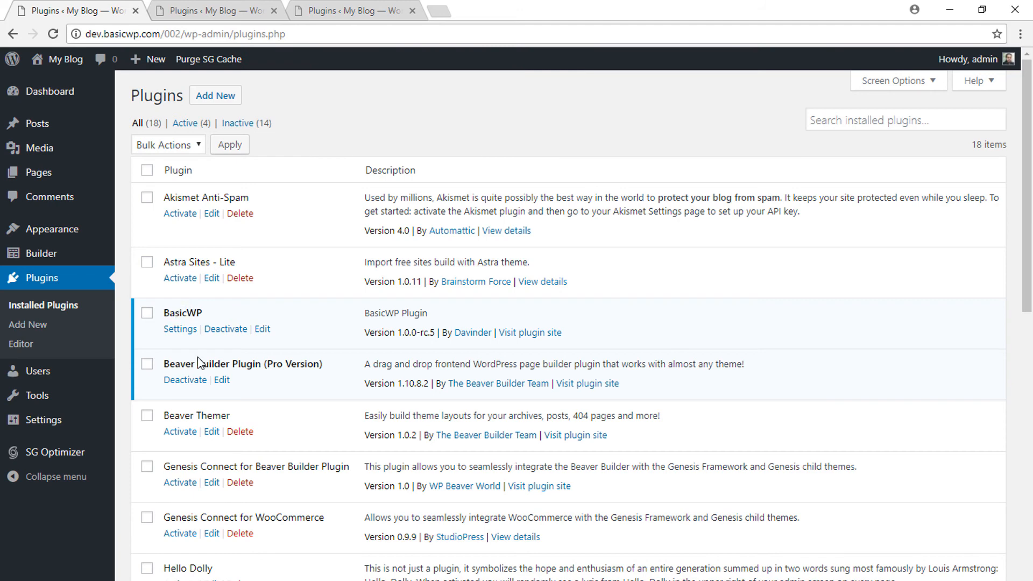
click(225, 329)
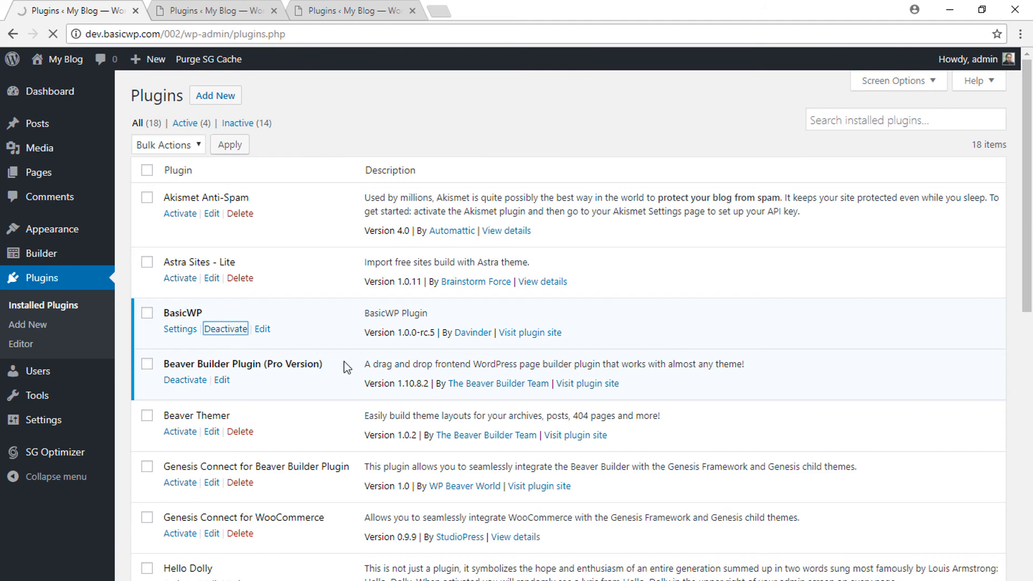
click(225, 328)
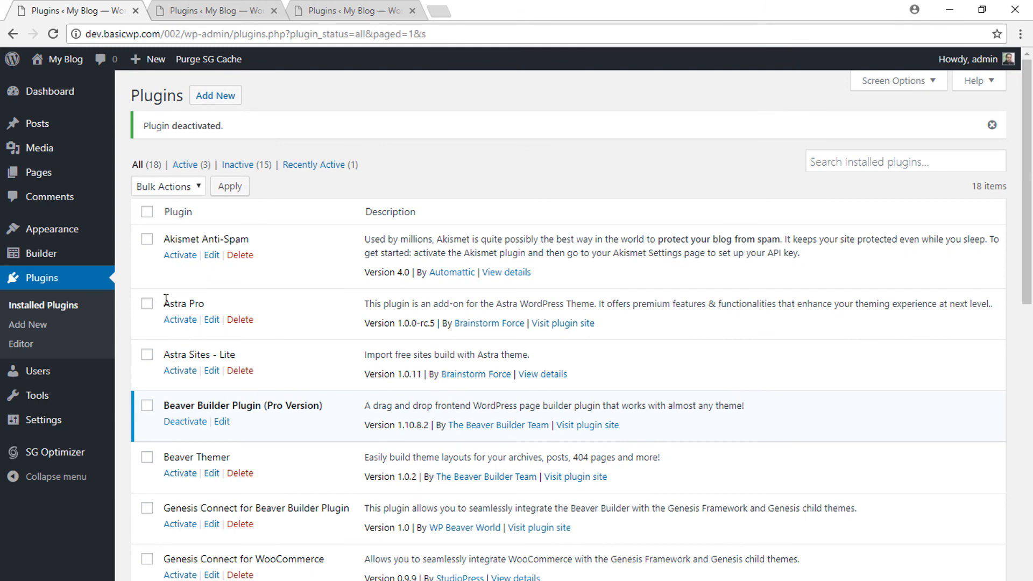
double_click(183, 302)
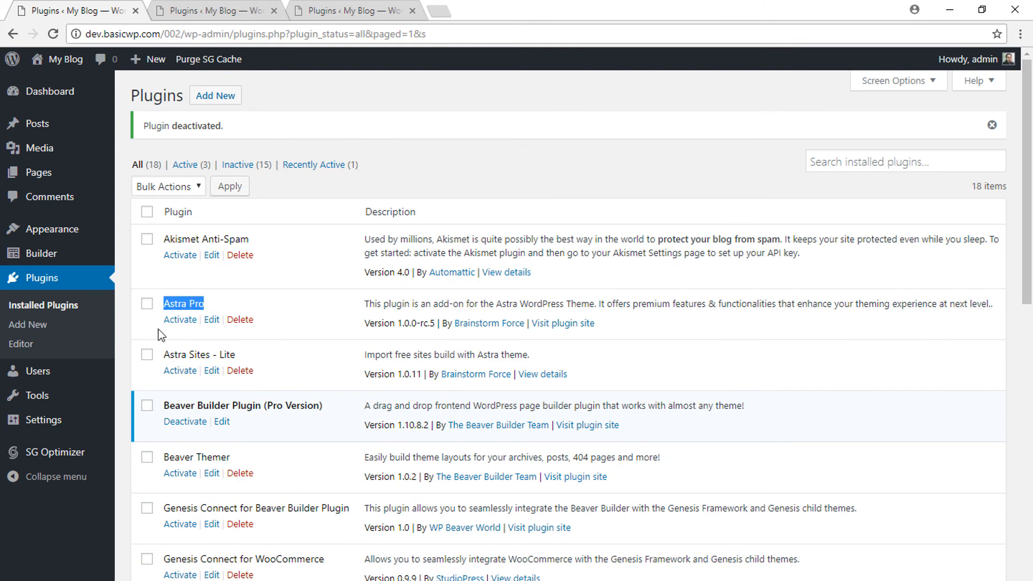
Step: Reactivate the Astra Pro plugin so it appears again as BasicWP
click(180, 319)
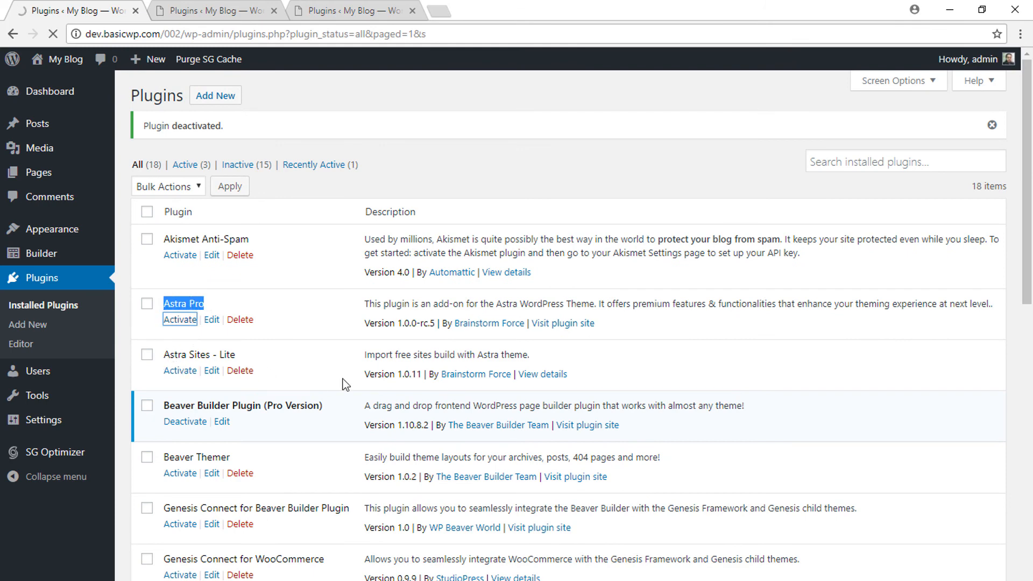
click(180, 319)
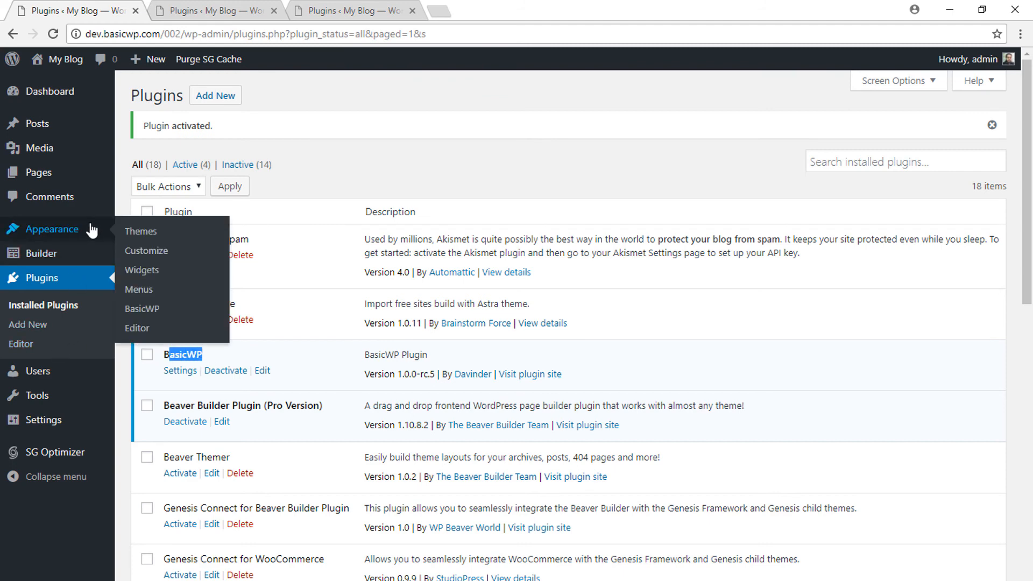
mouse_move(142, 309)
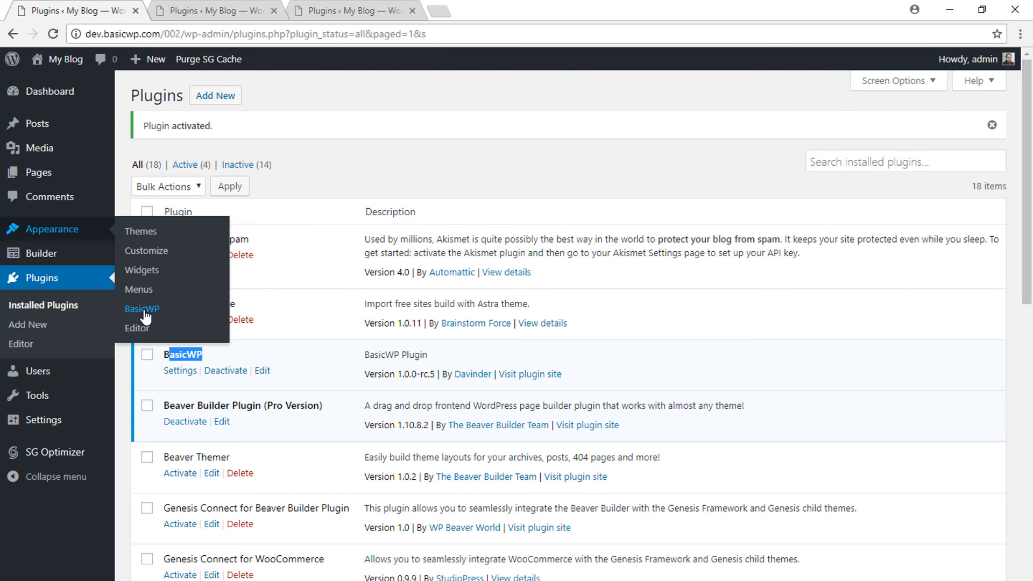
Step: Go to Appearance > BasicWP and show the restored White Label branding settings
click(142, 309)
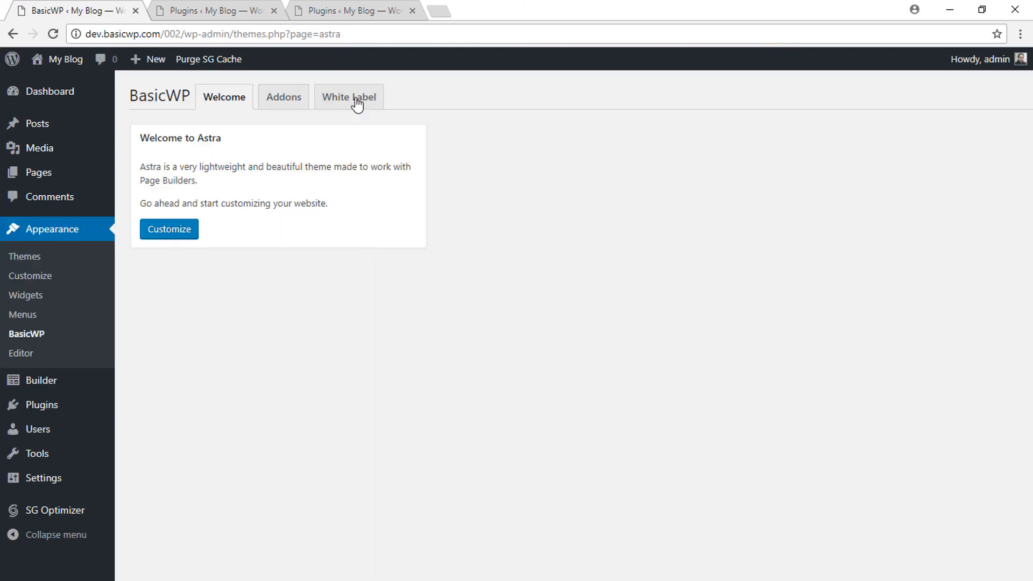
click(348, 97)
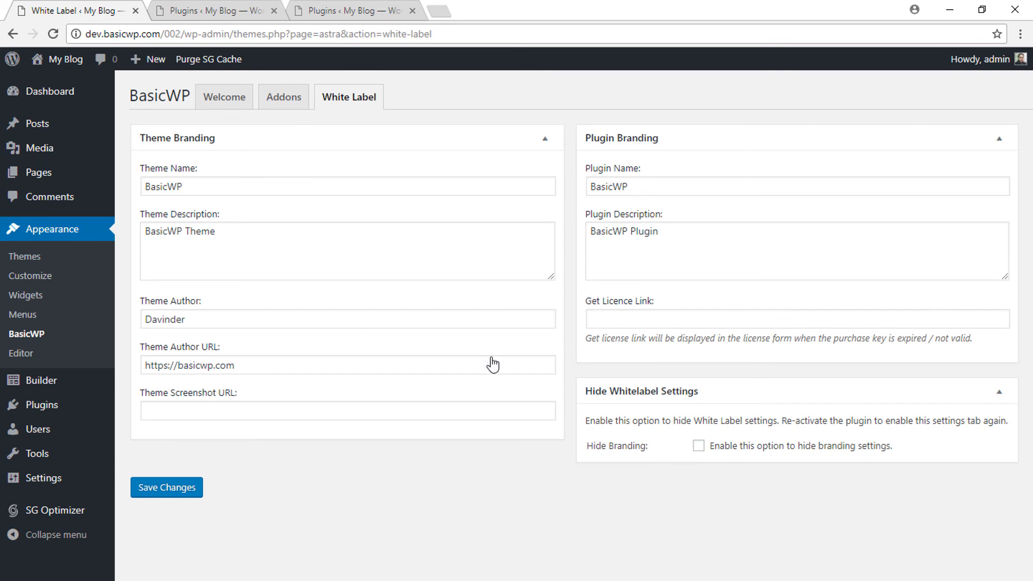
mouse_move(519, 364)
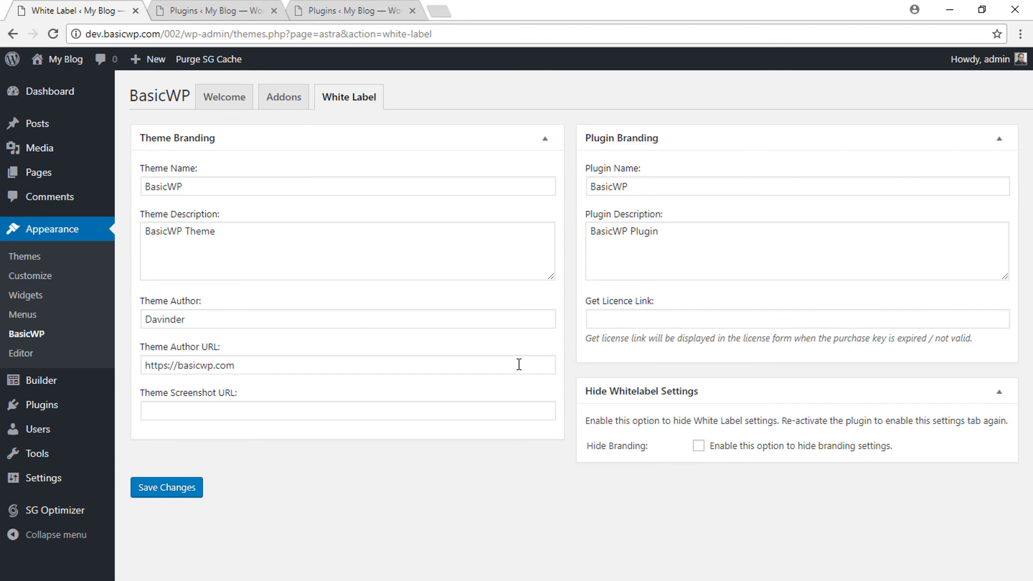